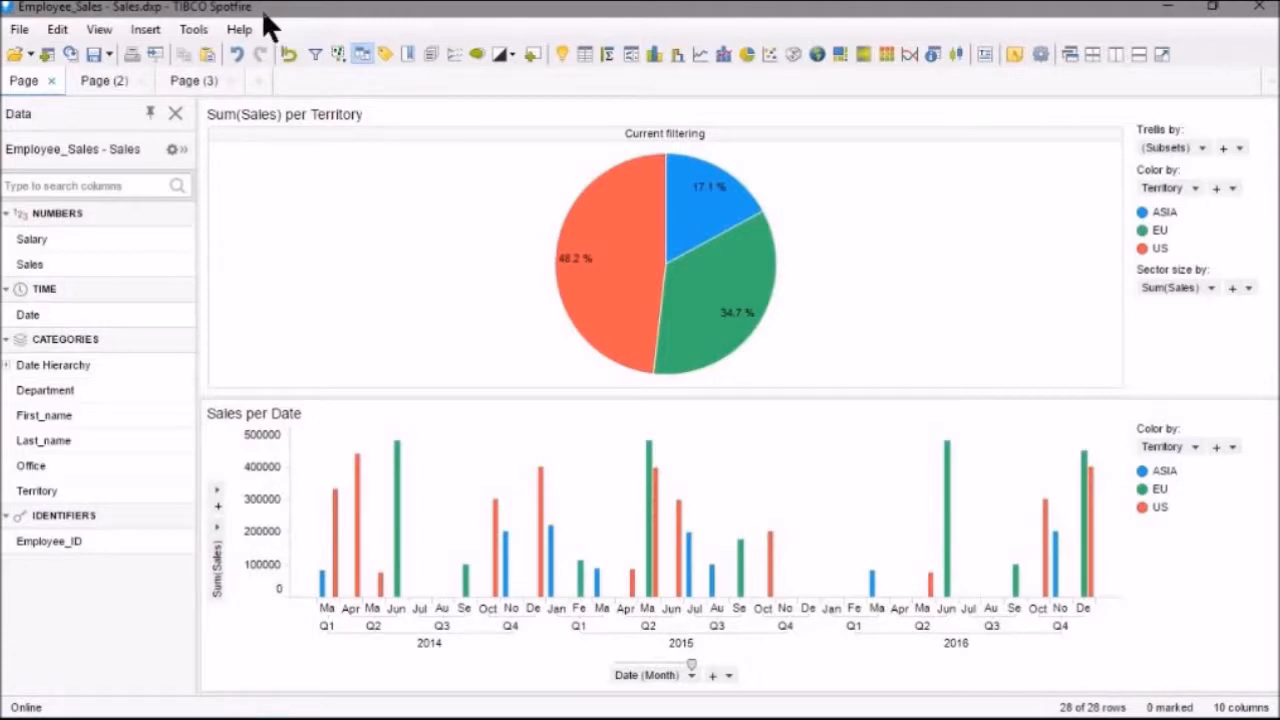
{"action": "mouse_move", "coordinate": [388, 204]}
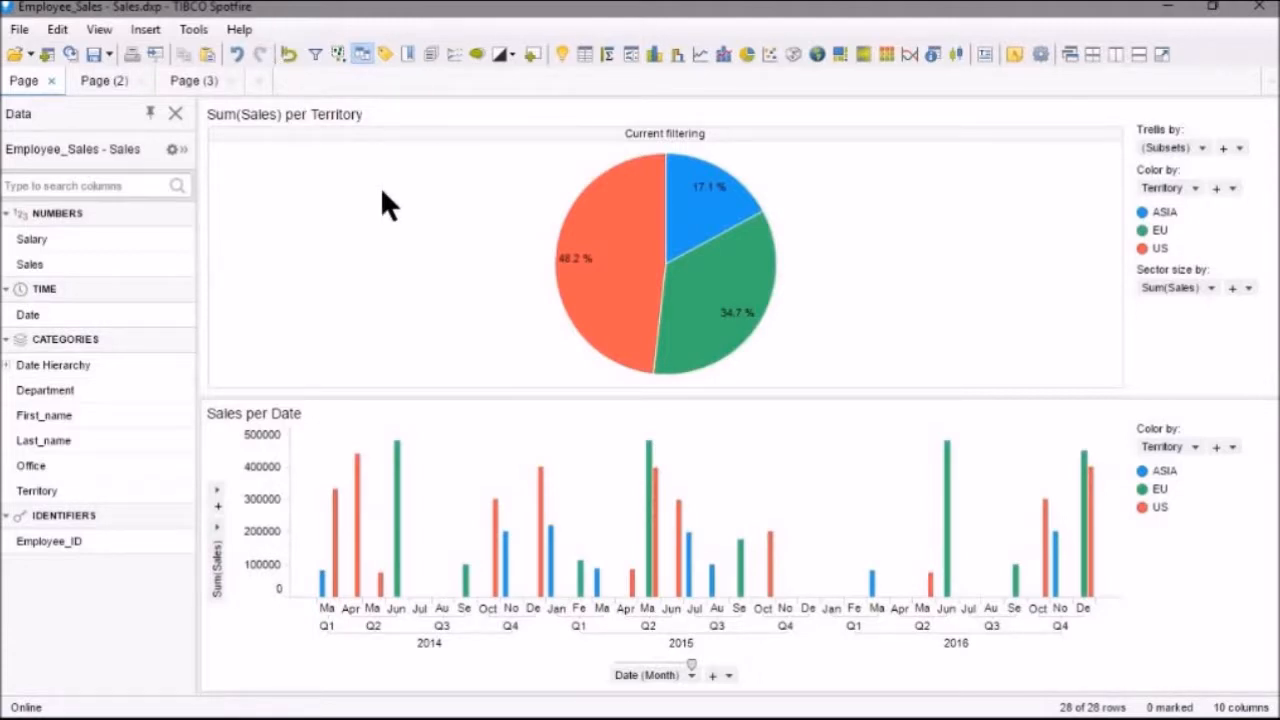
{"action": "mouse_move", "coordinate": [378, 216]}
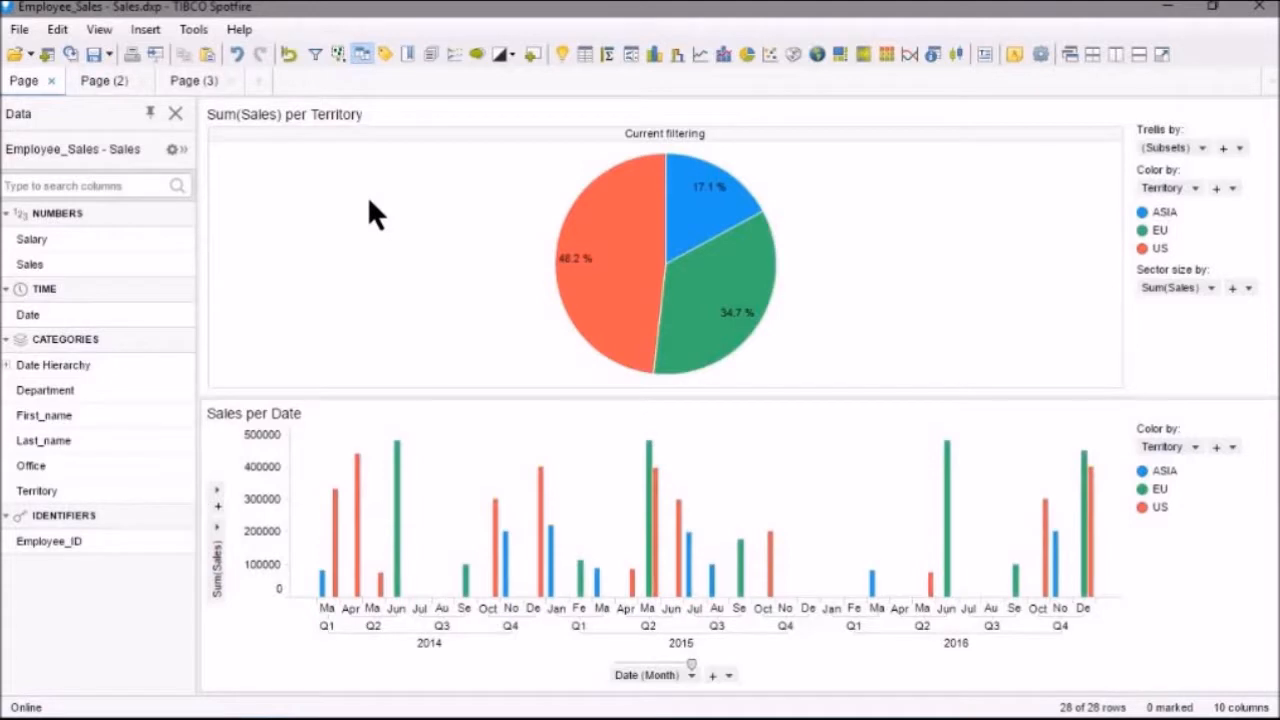
{"action": "mouse_move", "coordinate": [236, 96]}
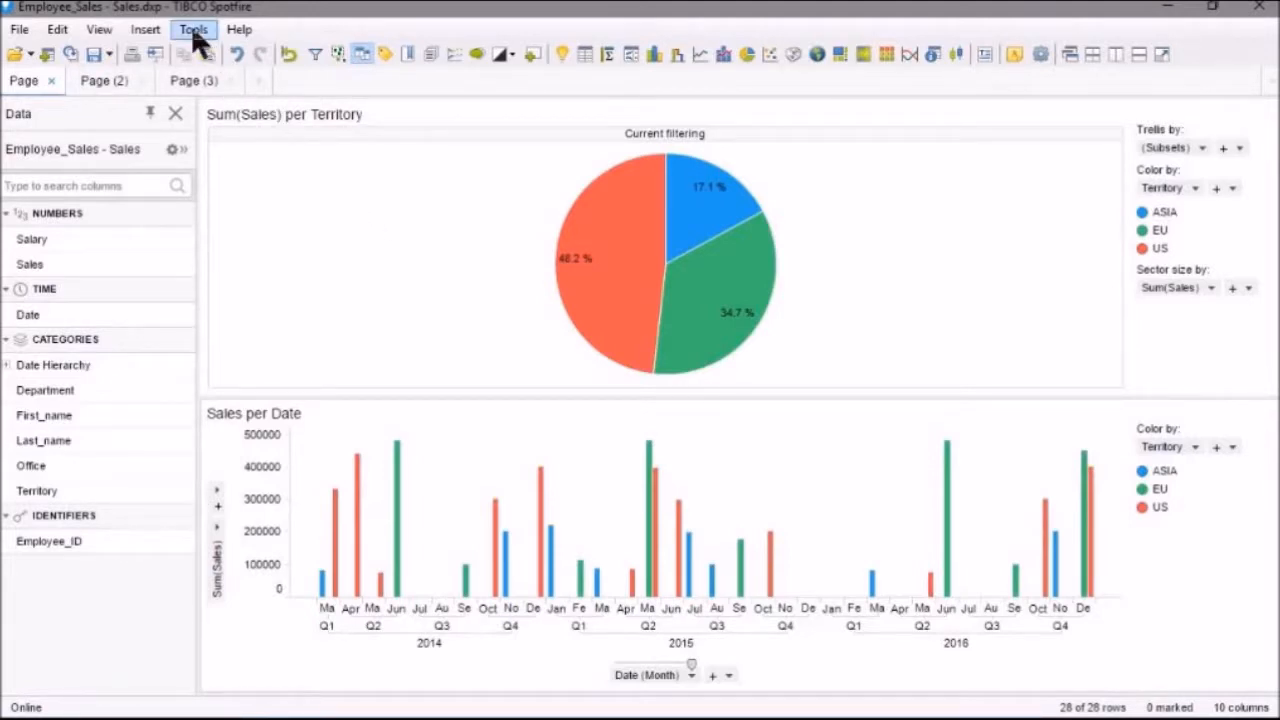
Bring up the Options window from the Tools menu
{"action": "left_click", "coordinate": [192, 28]}
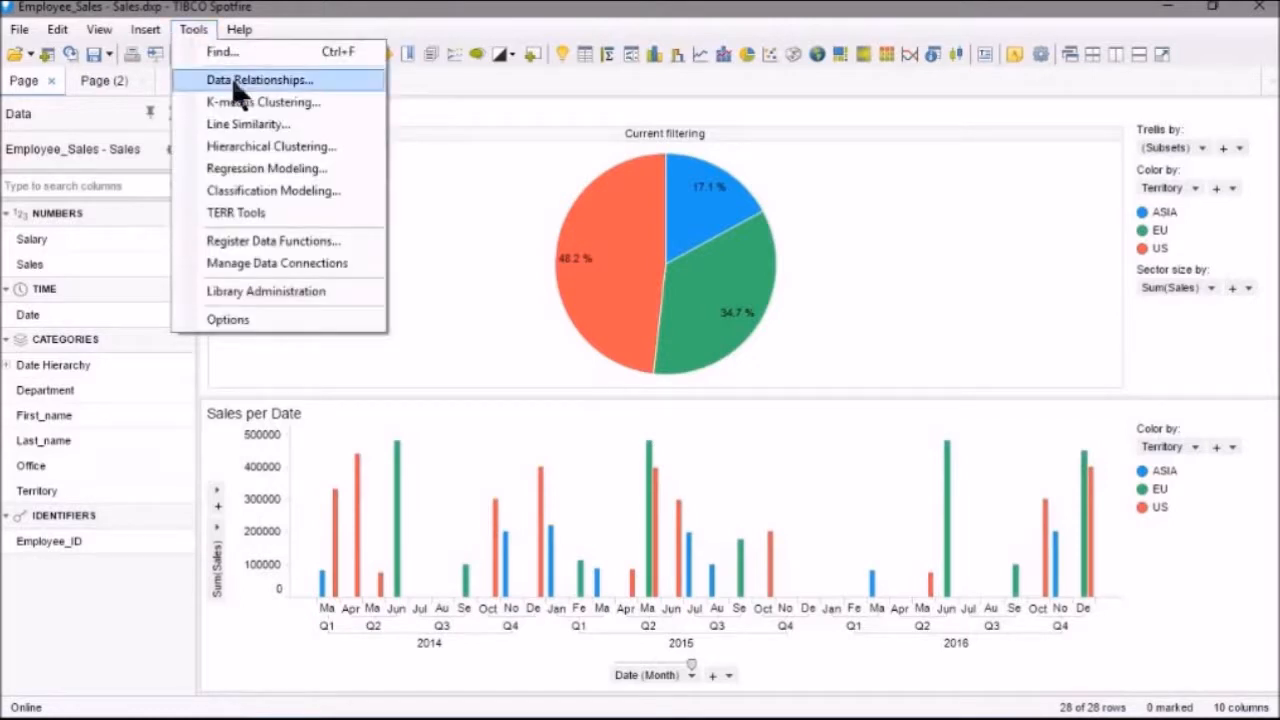
{"action": "left_click", "coordinate": [228, 320]}
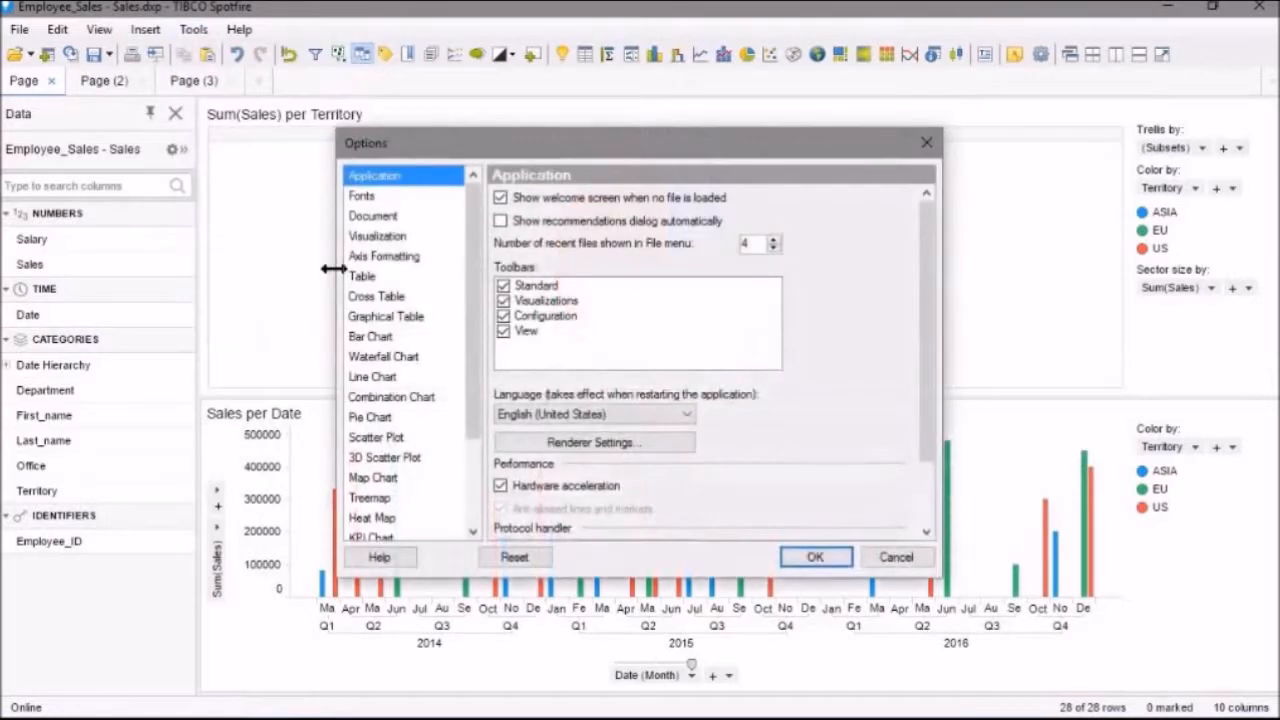
Review the Document option 'Filters panel open by default', toggle it on and back off, then confirm
{"action": "left_click", "coordinate": [372, 216]}
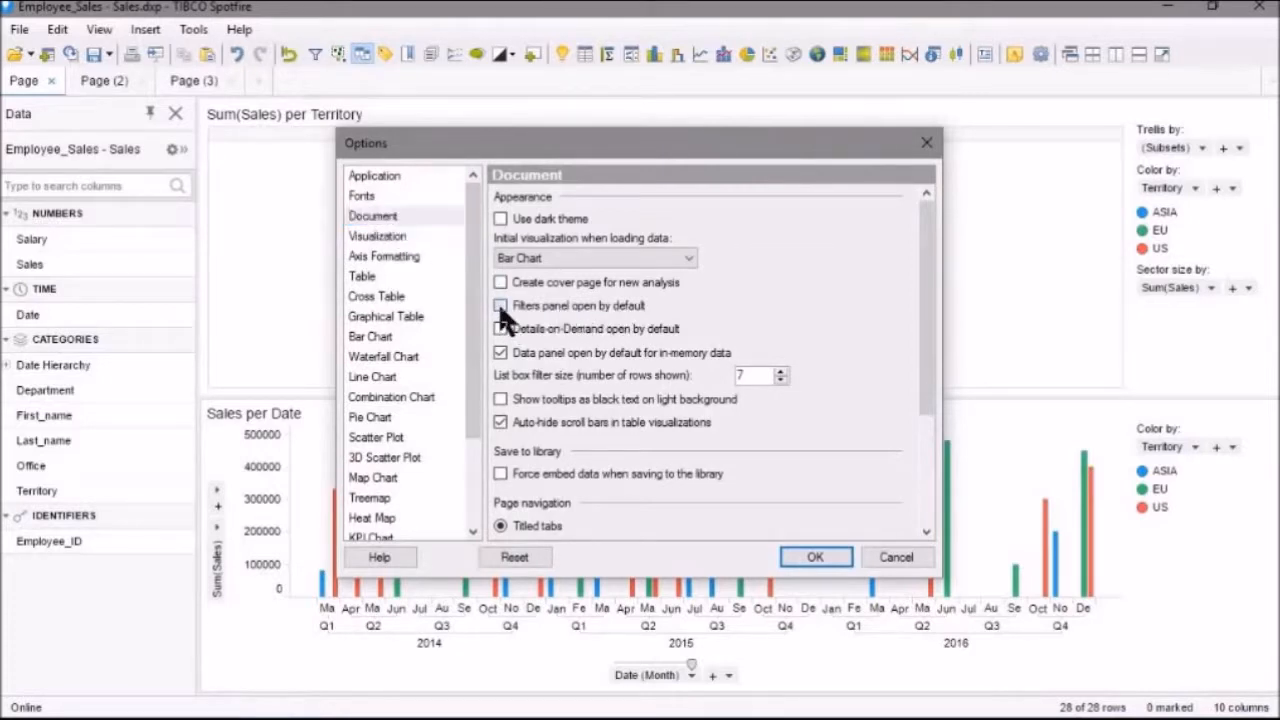
{"action": "left_click", "coordinate": [500, 304]}
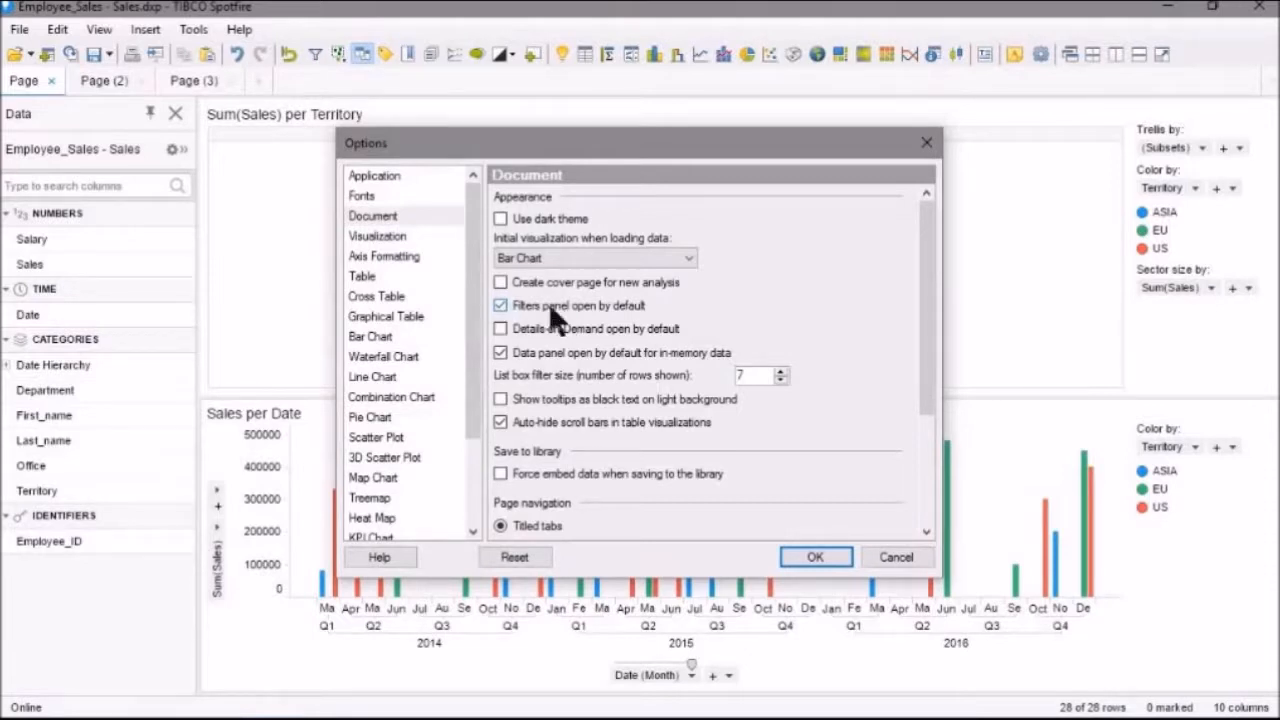
{"action": "left_click", "coordinate": [500, 304]}
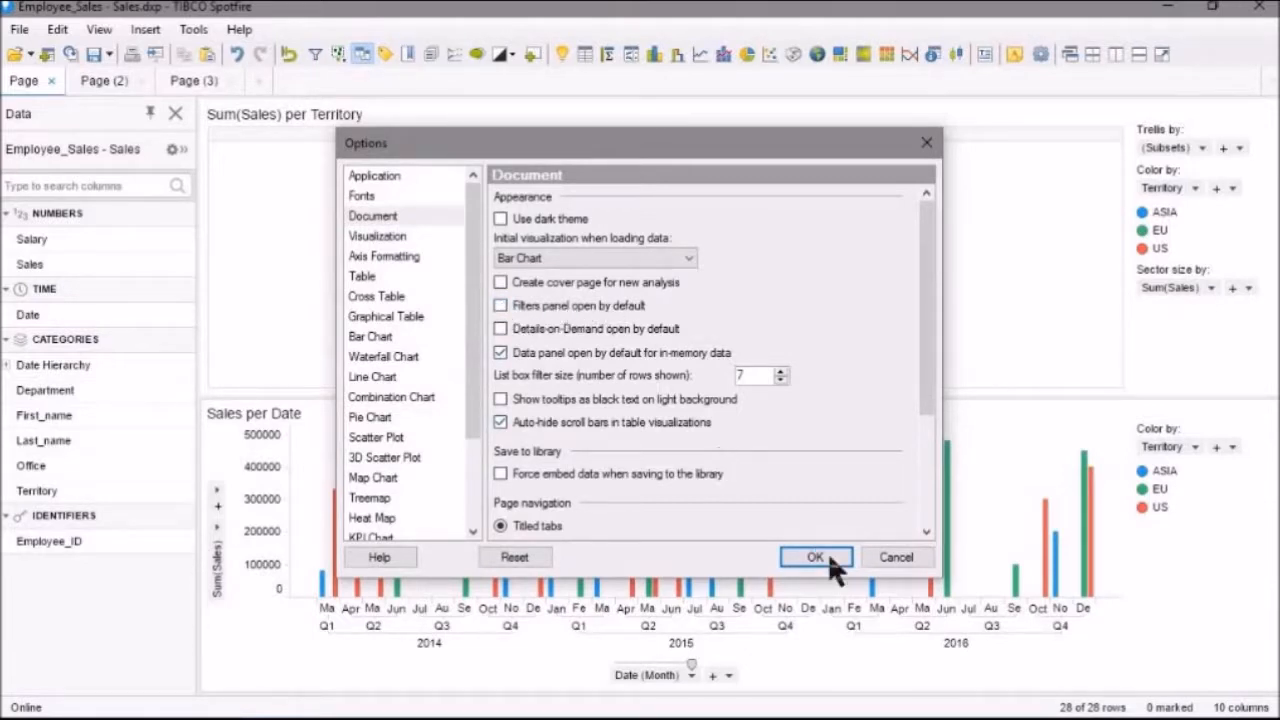
{"action": "left_click", "coordinate": [816, 556]}
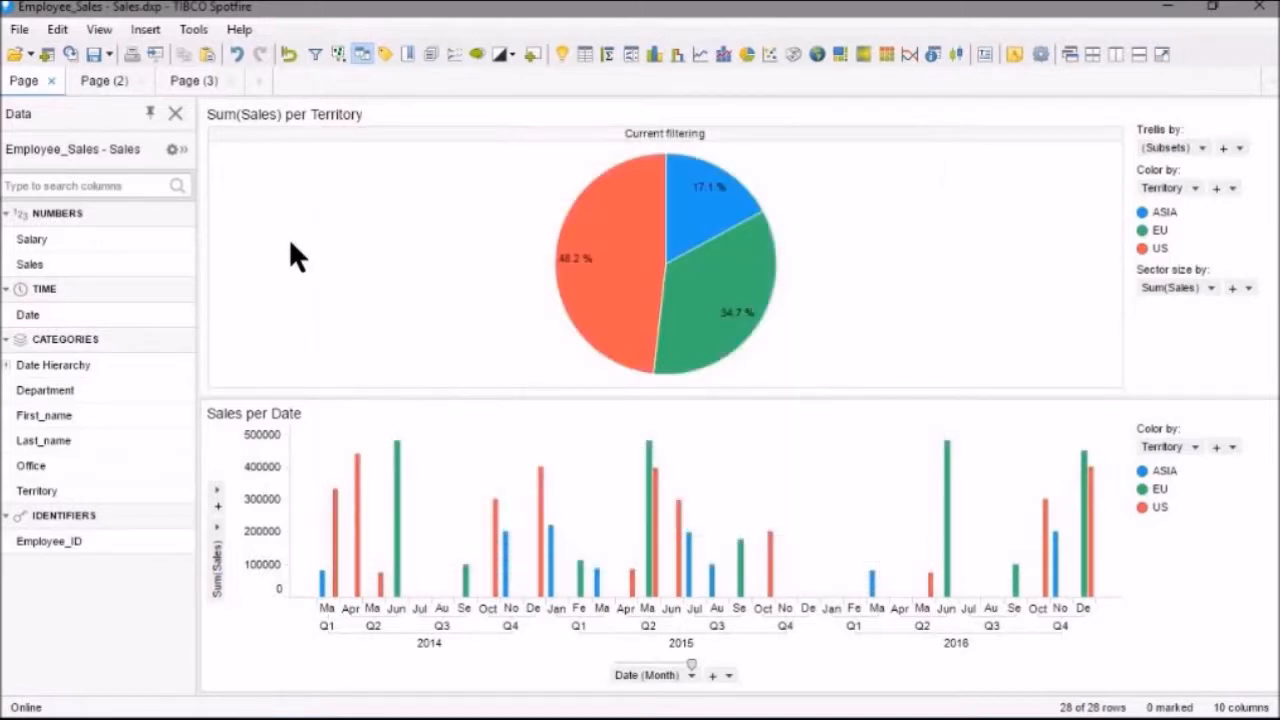
Show the Filters panel beside the territory sales charts
{"action": "left_click", "coordinate": [98, 28]}
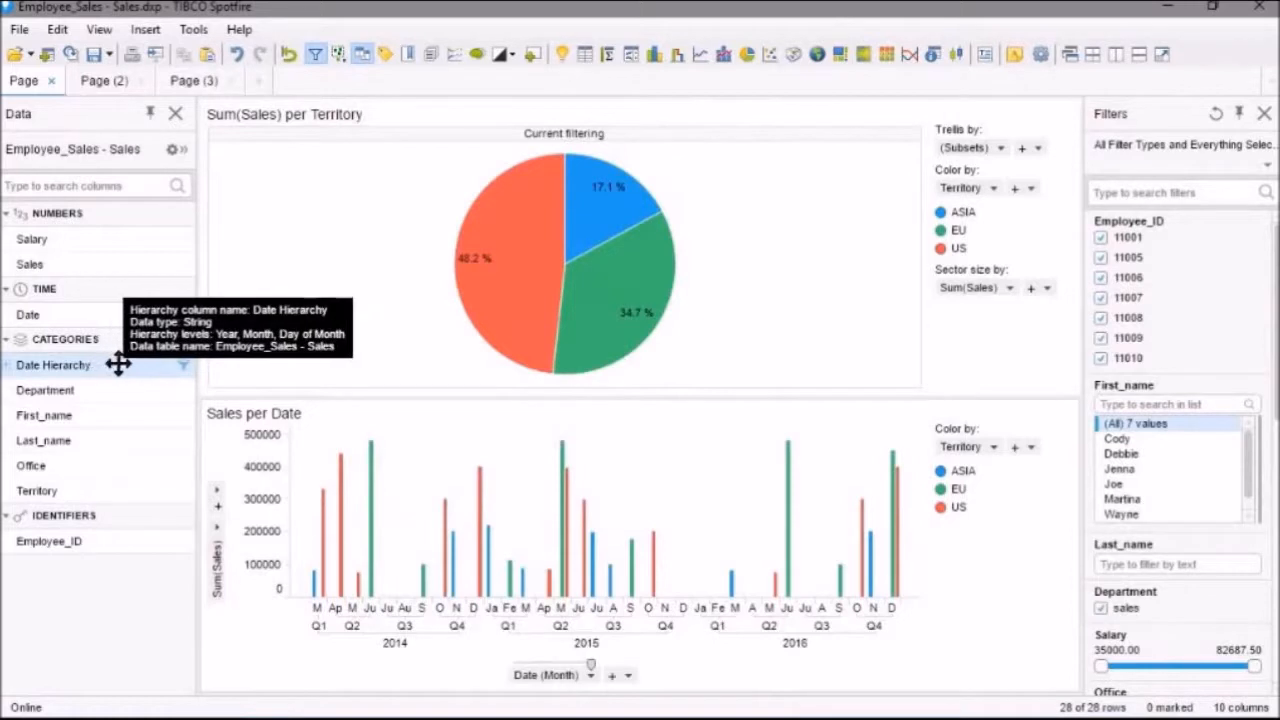
{"action": "mouse_move", "coordinate": [756, 368]}
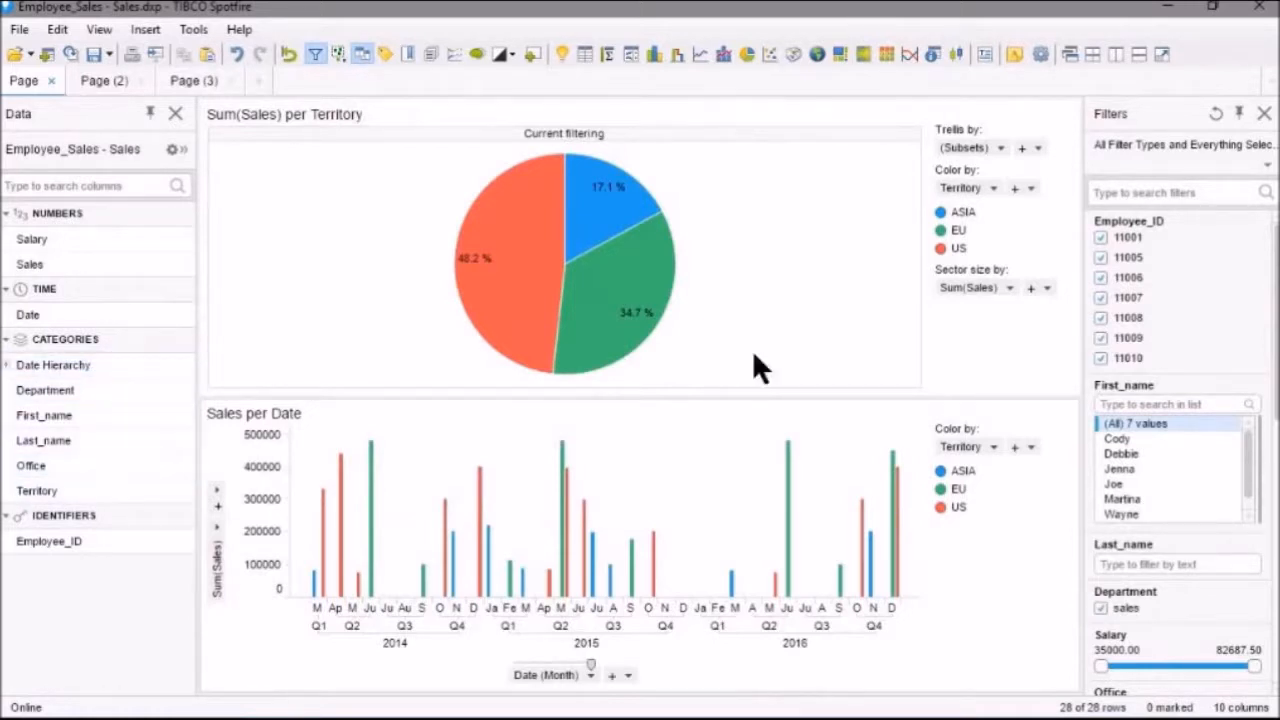
{"action": "mouse_move", "coordinate": [1016, 356]}
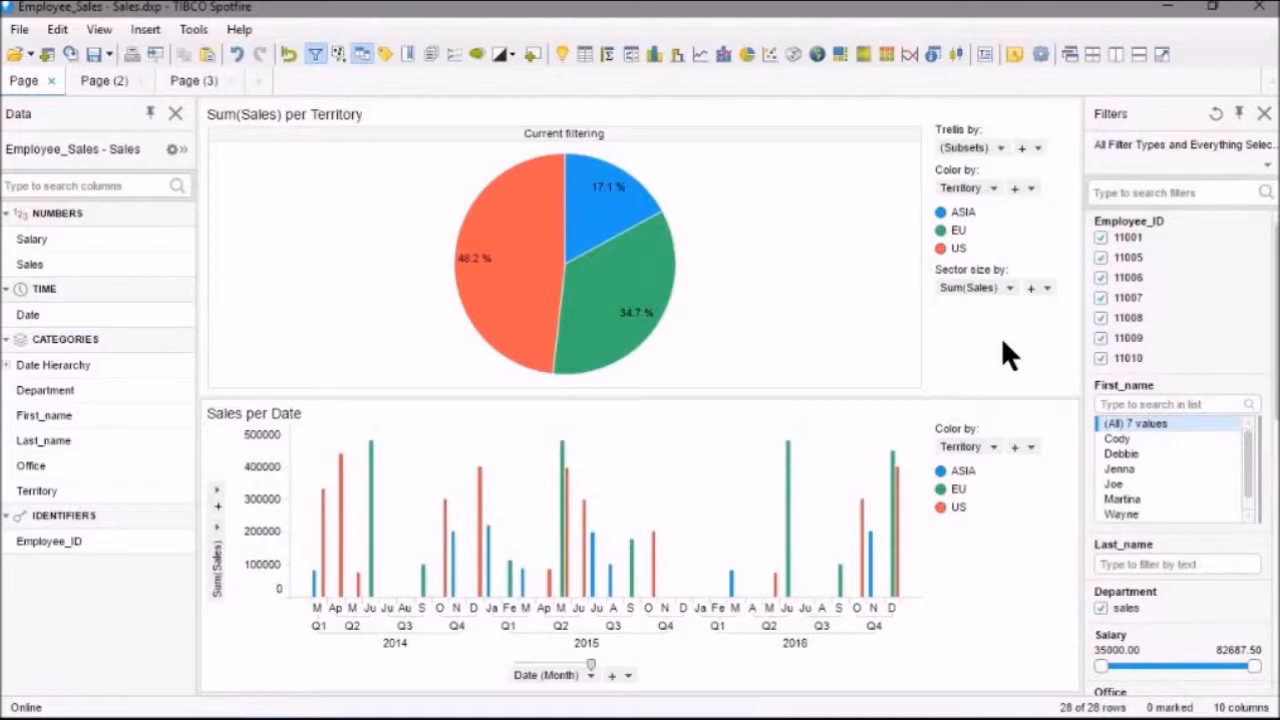
{"action": "mouse_move", "coordinate": [1040, 256]}
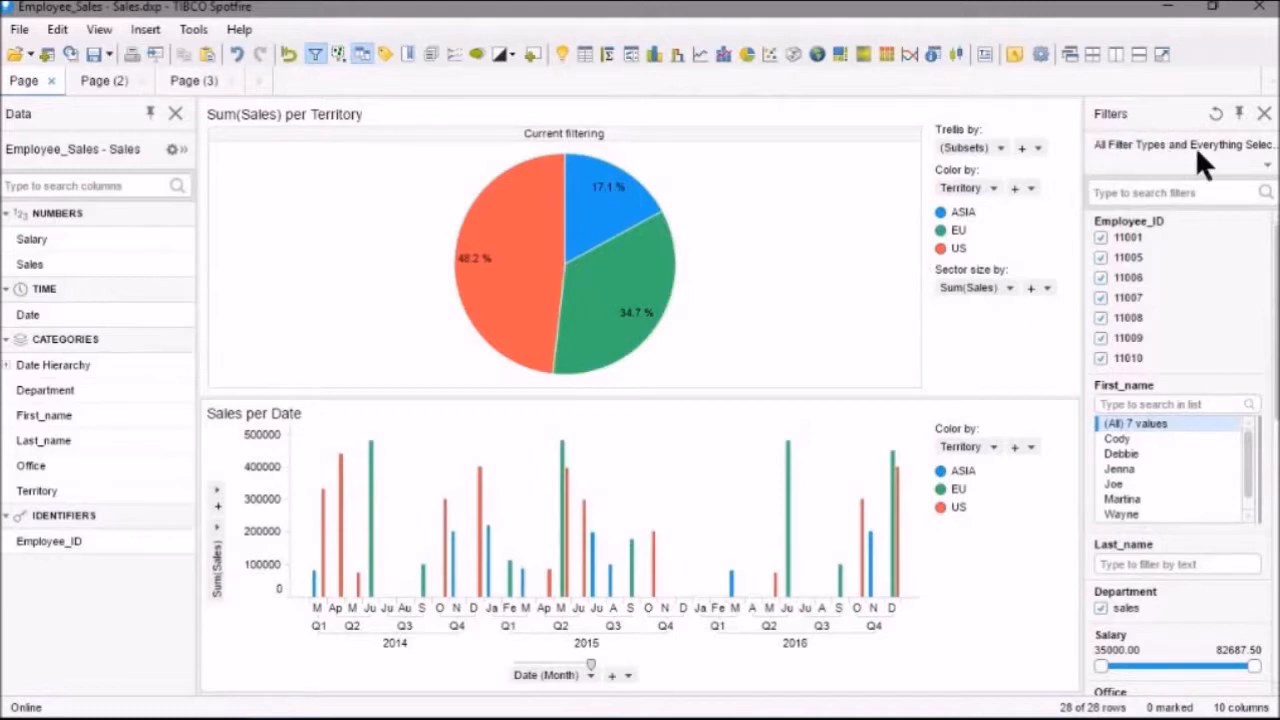
{"action": "mouse_move", "coordinate": [1178, 192]}
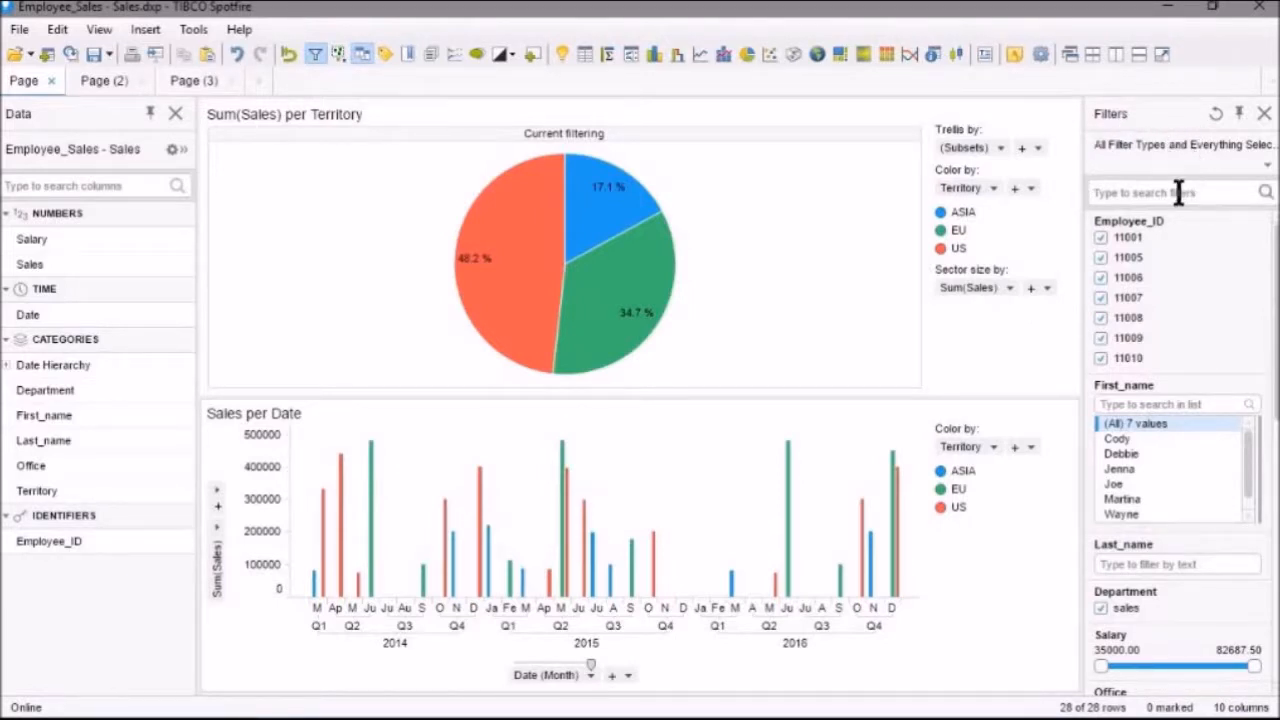
{"action": "mouse_move", "coordinate": [1204, 192]}
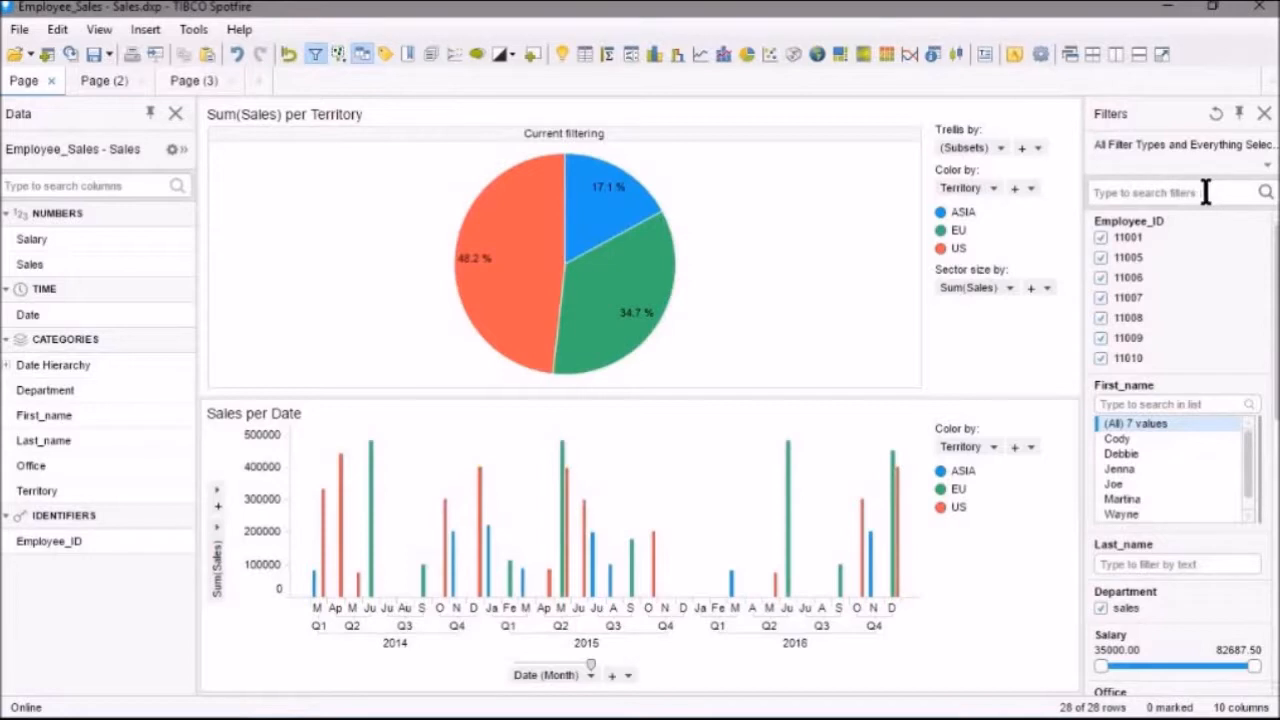
{"action": "mouse_move", "coordinate": [1204, 192]}
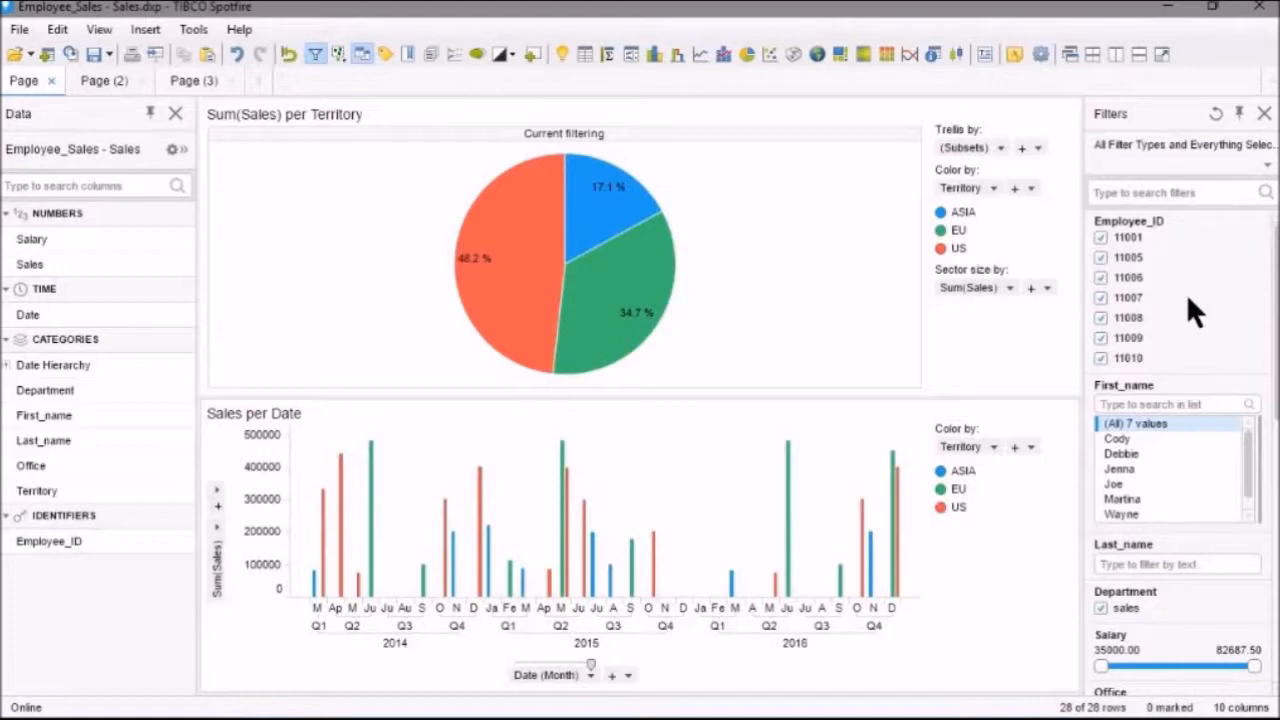
{"action": "mouse_move", "coordinate": [1170, 344]}
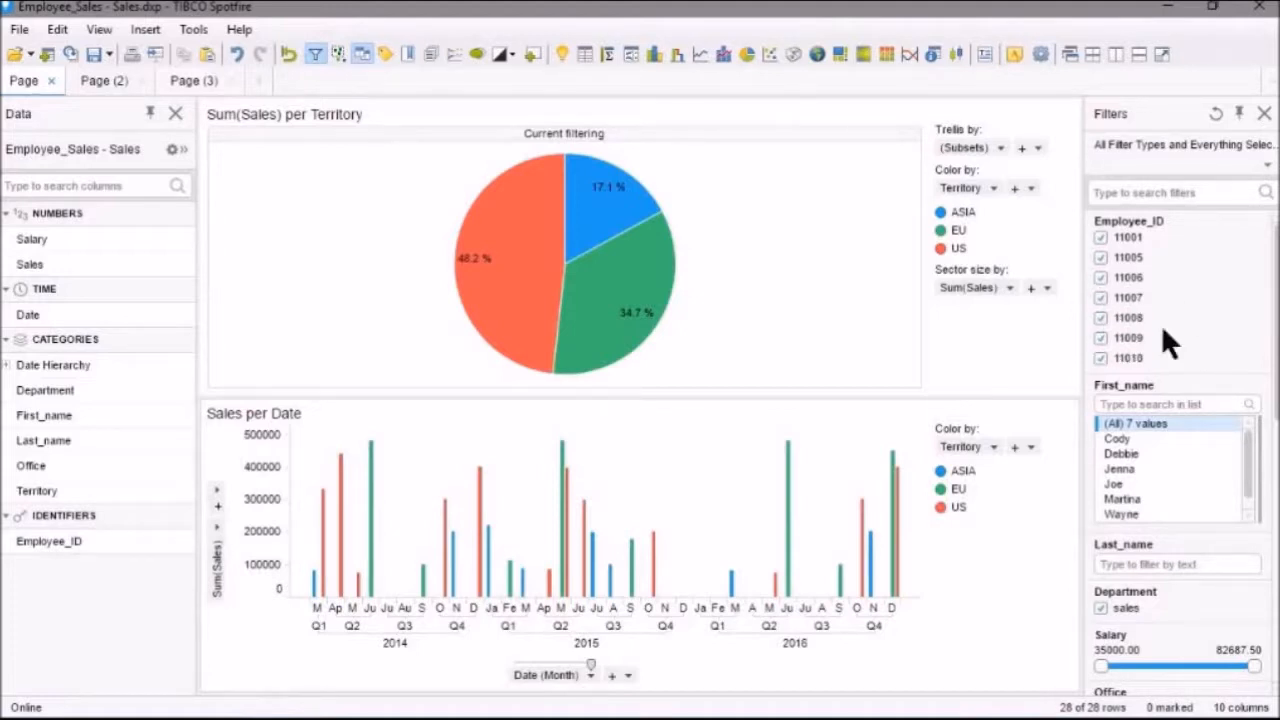
{"action": "mouse_move", "coordinate": [1200, 324]}
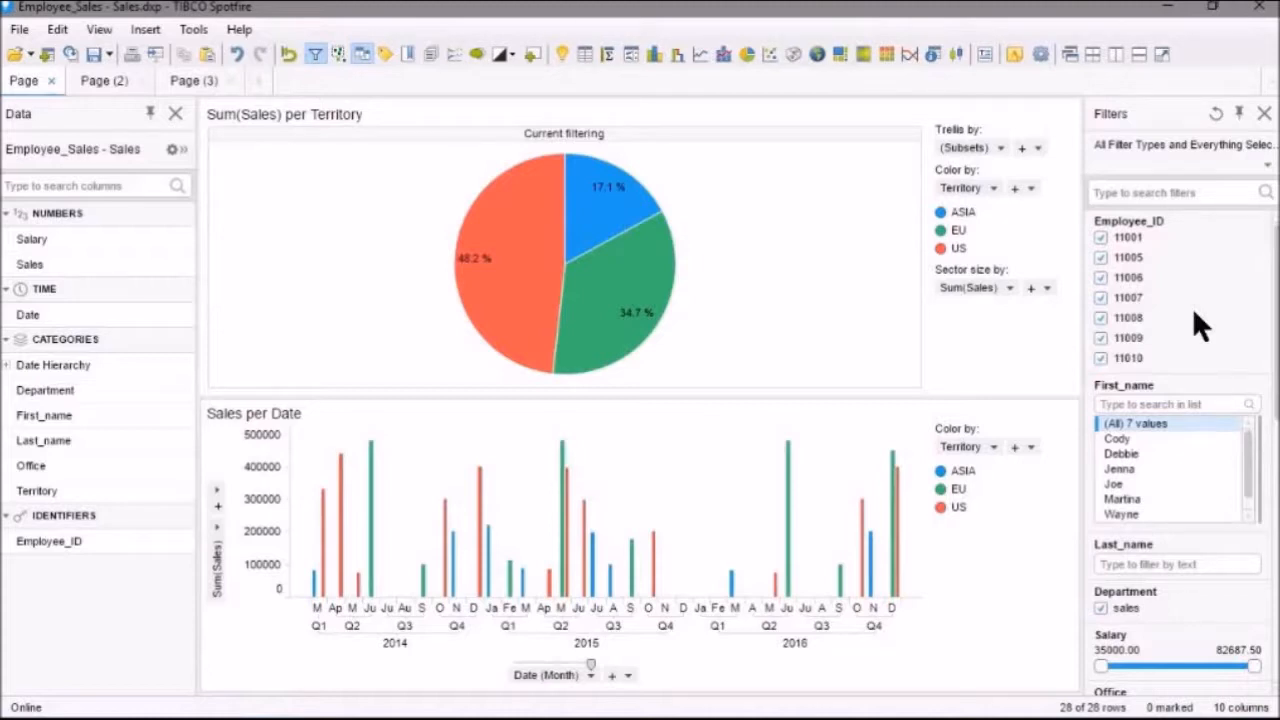
{"action": "mouse_move", "coordinate": [1196, 324]}
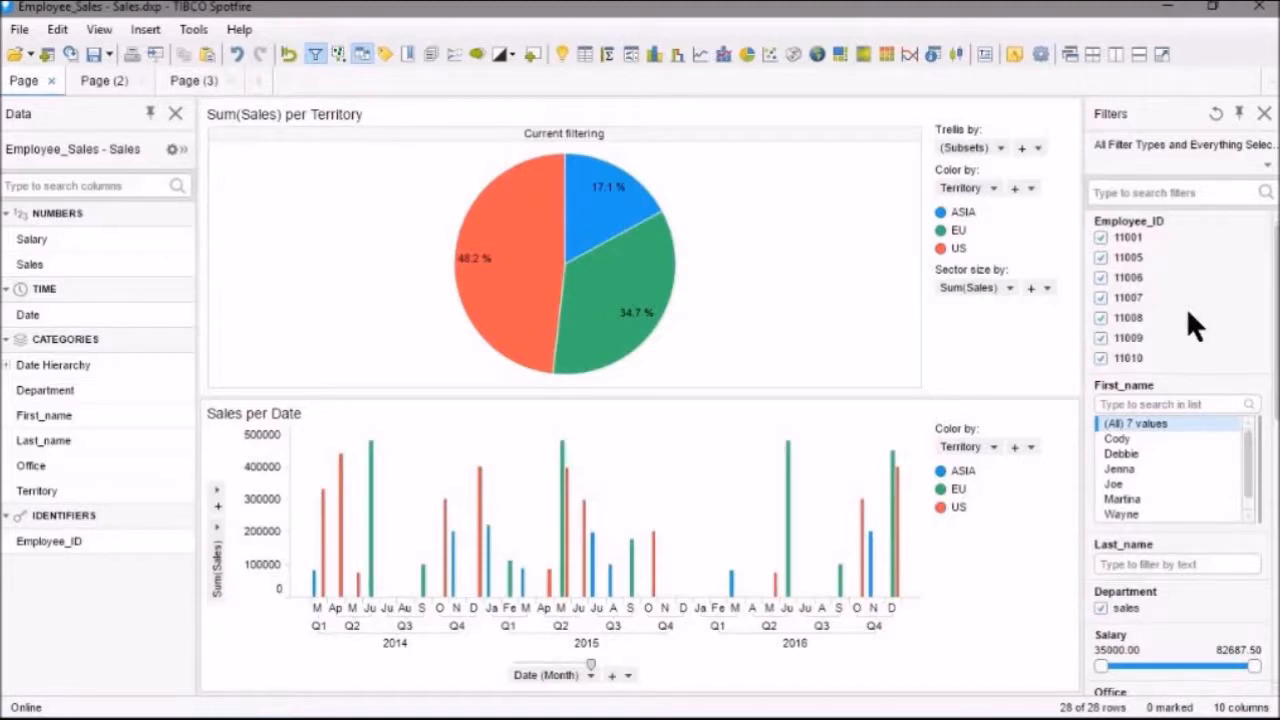
{"action": "left_click", "coordinate": [1100, 318]}
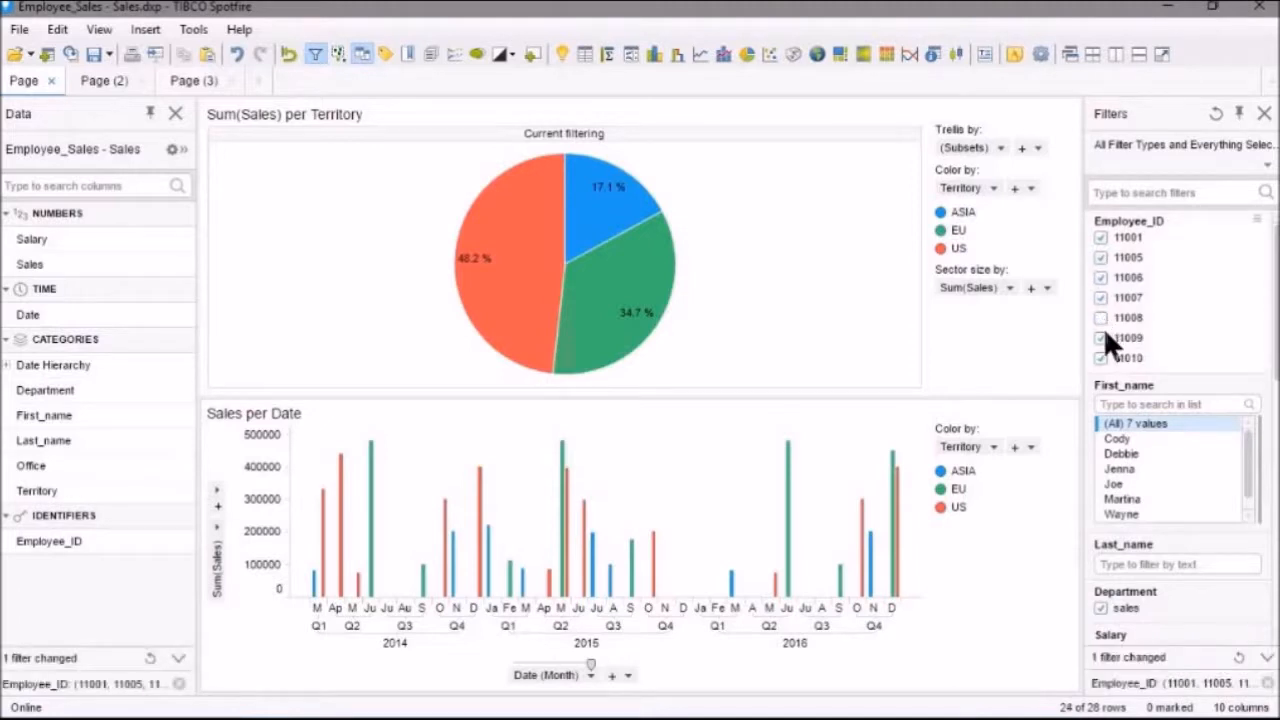
{"action": "left_click", "coordinate": [1100, 338]}
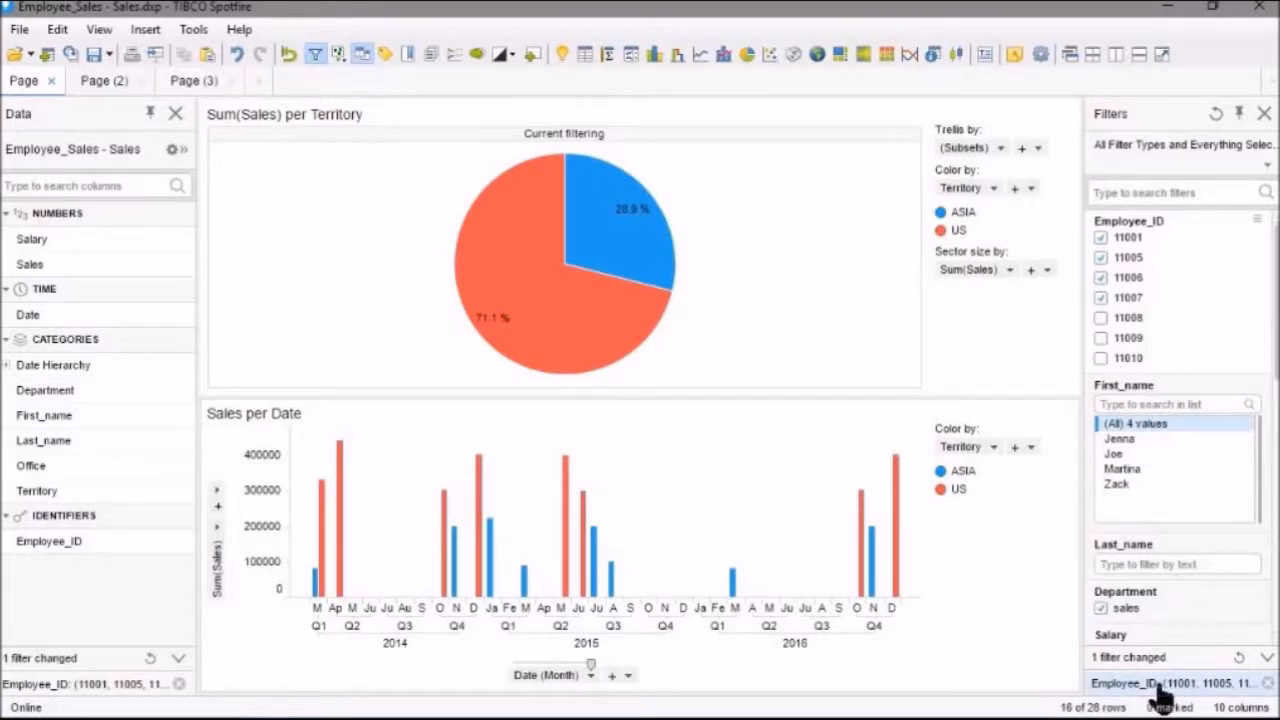
{"action": "mouse_move", "coordinate": [1160, 684]}
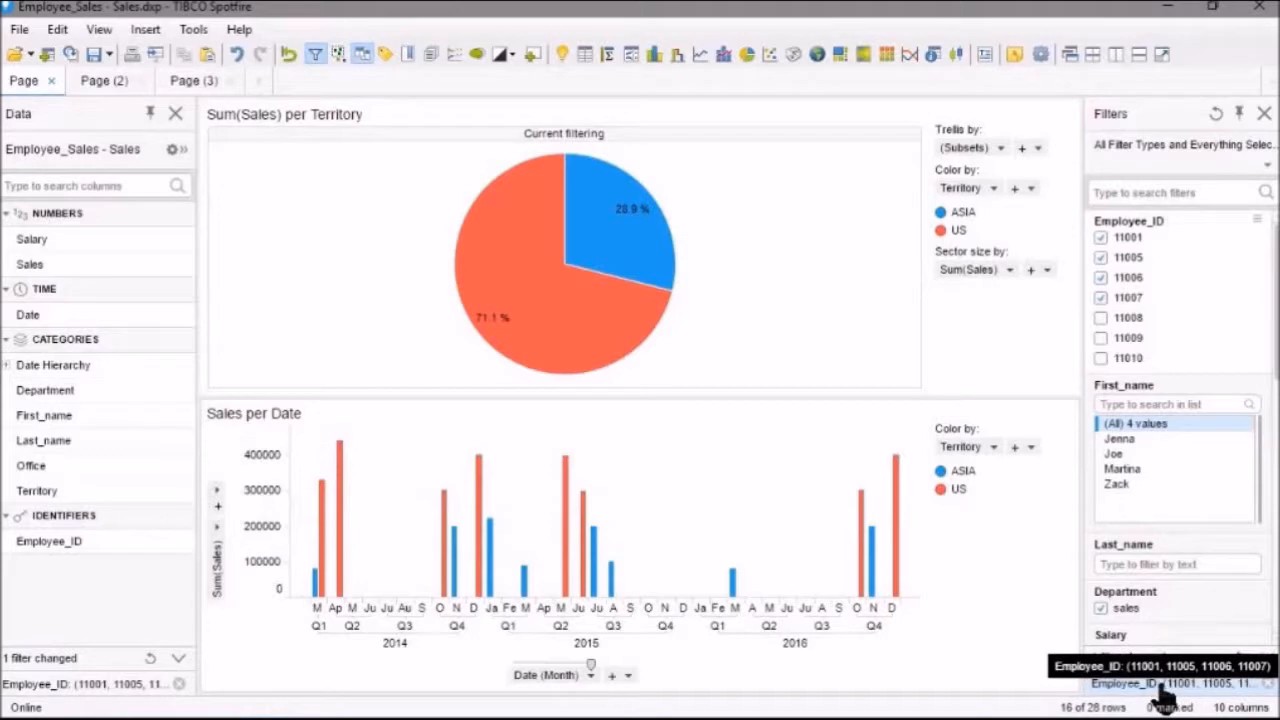
{"action": "mouse_move", "coordinate": [1168, 698]}
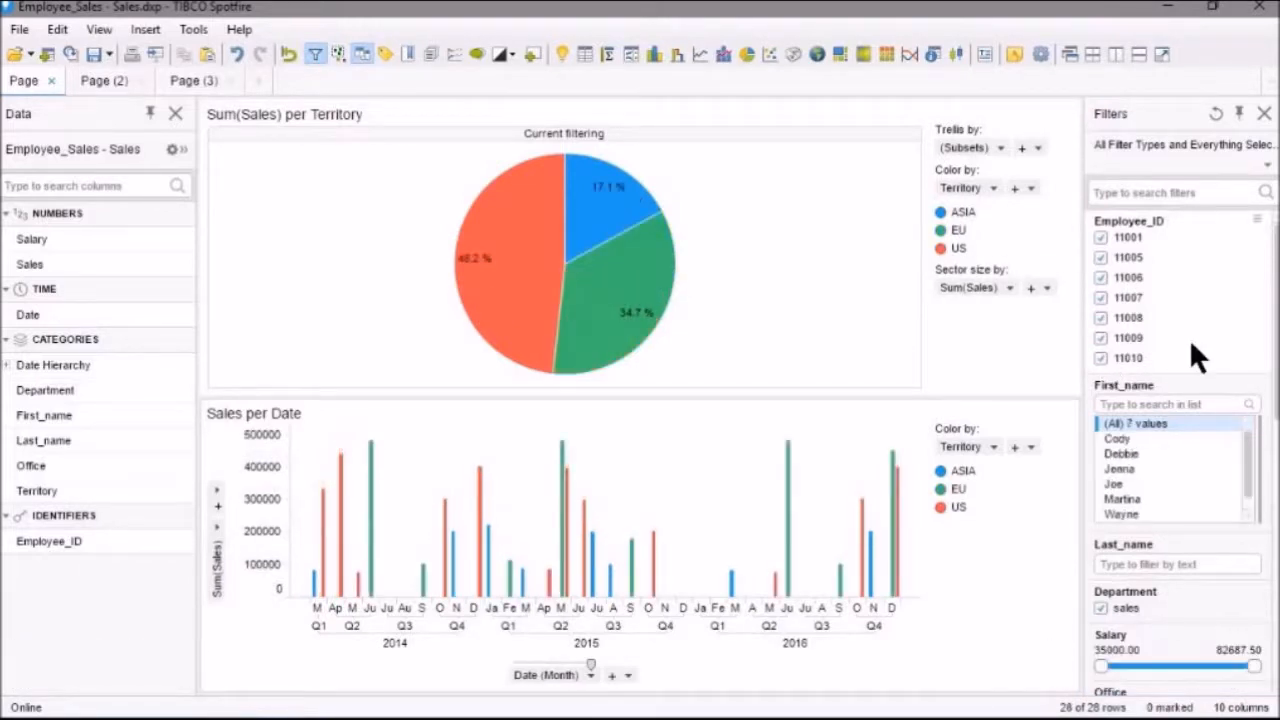
{"action": "mouse_move", "coordinate": [1216, 460]}
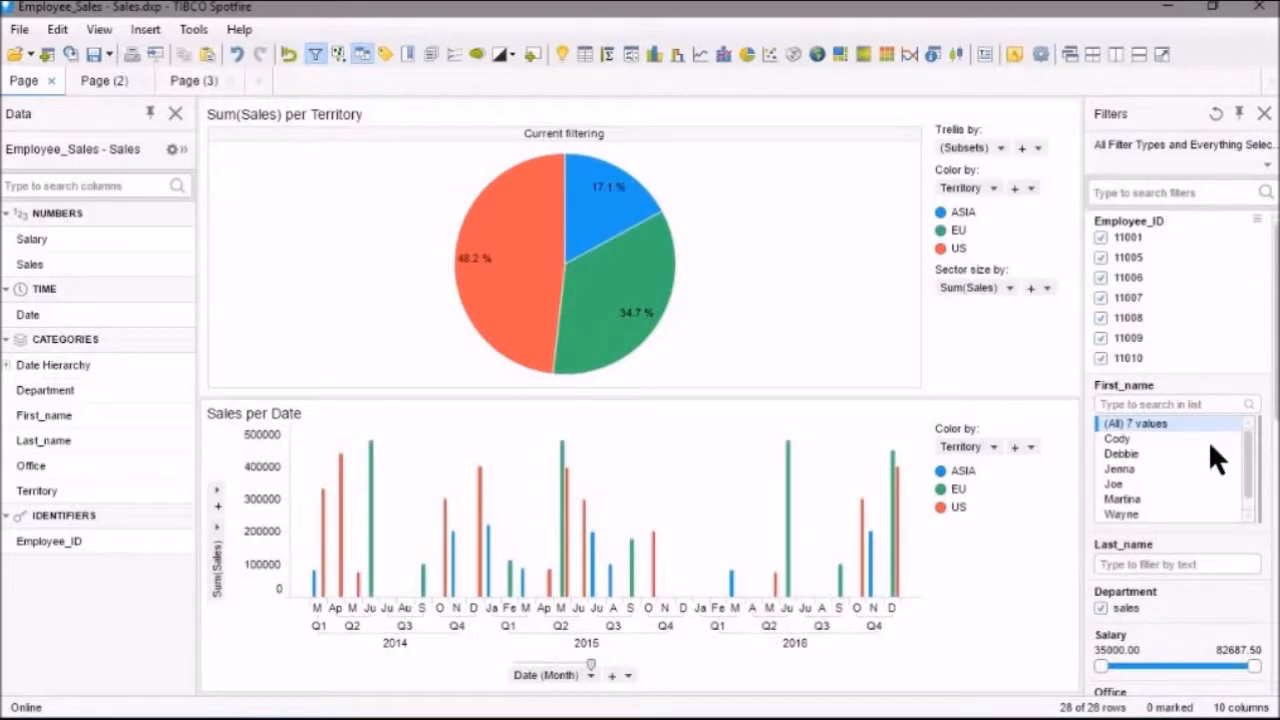
{"action": "mouse_move", "coordinate": [1200, 450]}
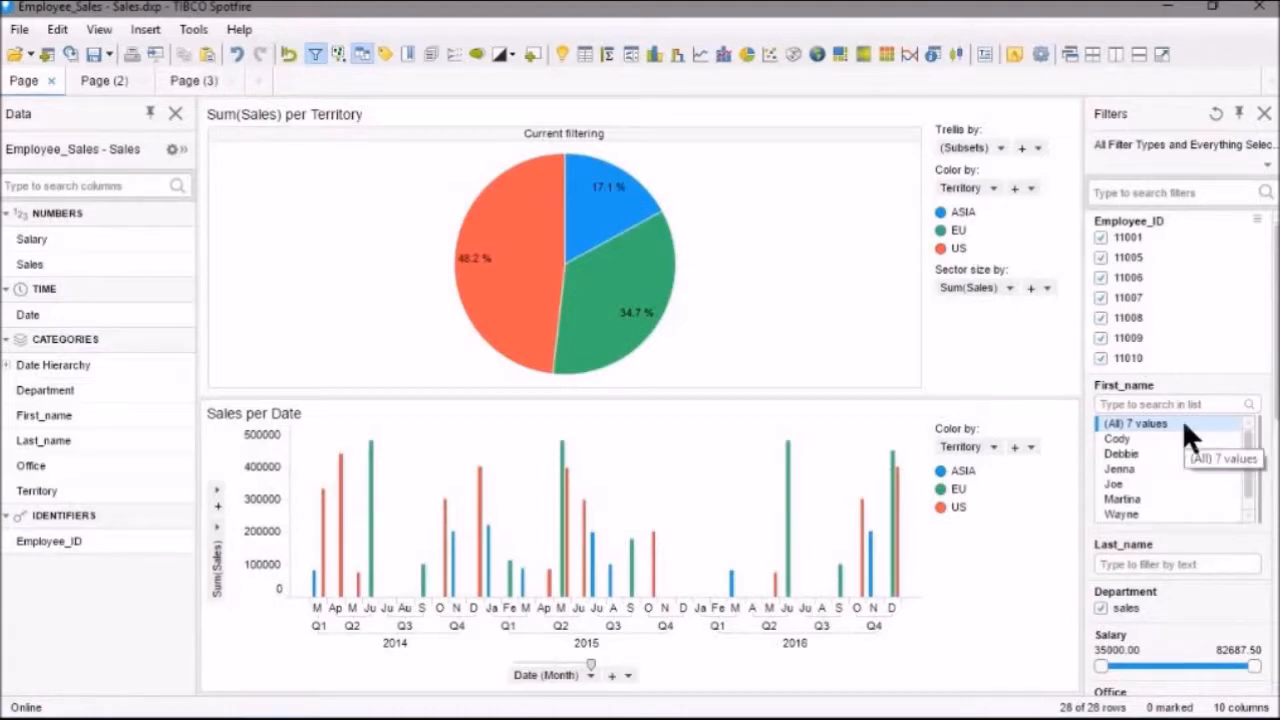
{"action": "mouse_move", "coordinate": [1196, 452]}
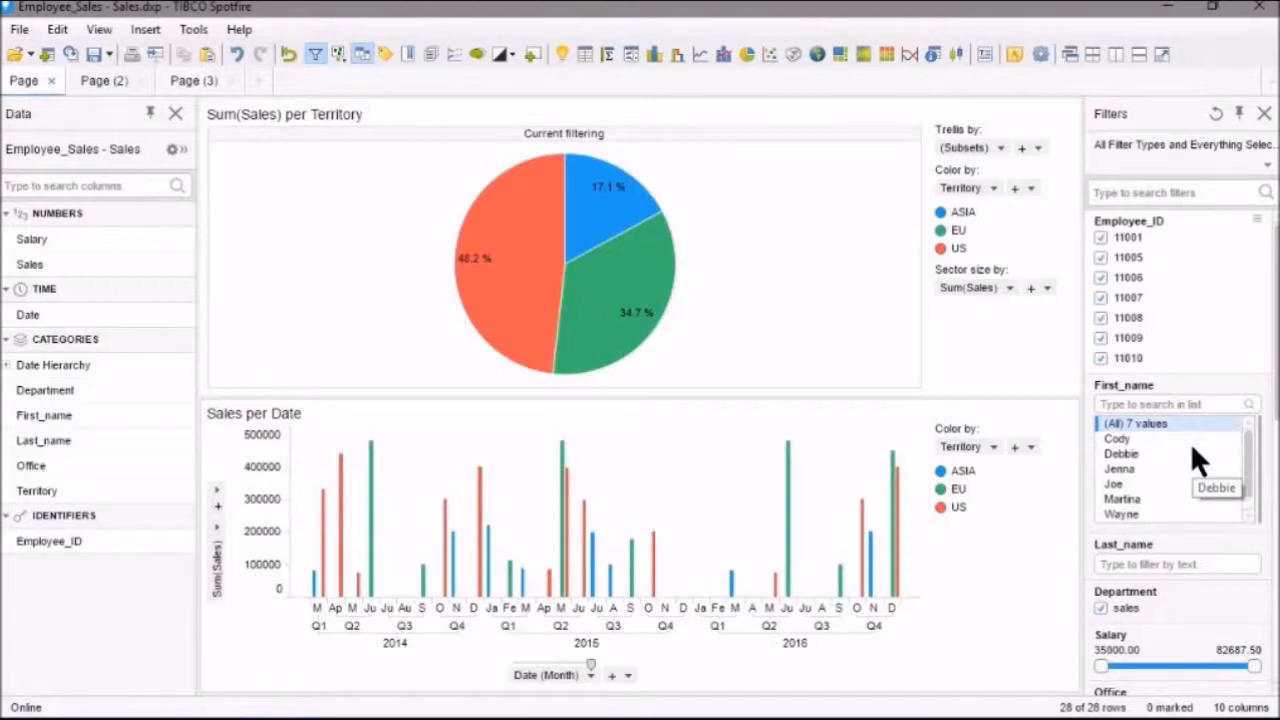
{"action": "mouse_move", "coordinate": [1190, 464]}
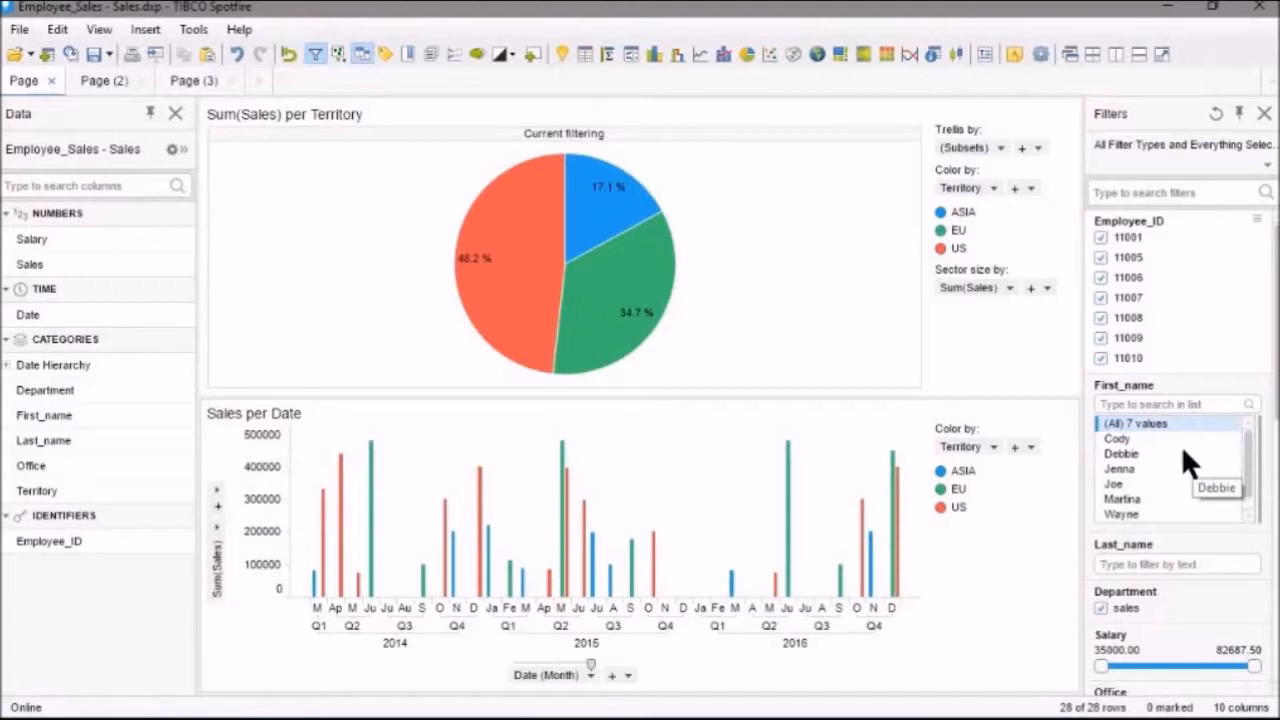
{"action": "mouse_move", "coordinate": [1144, 450]}
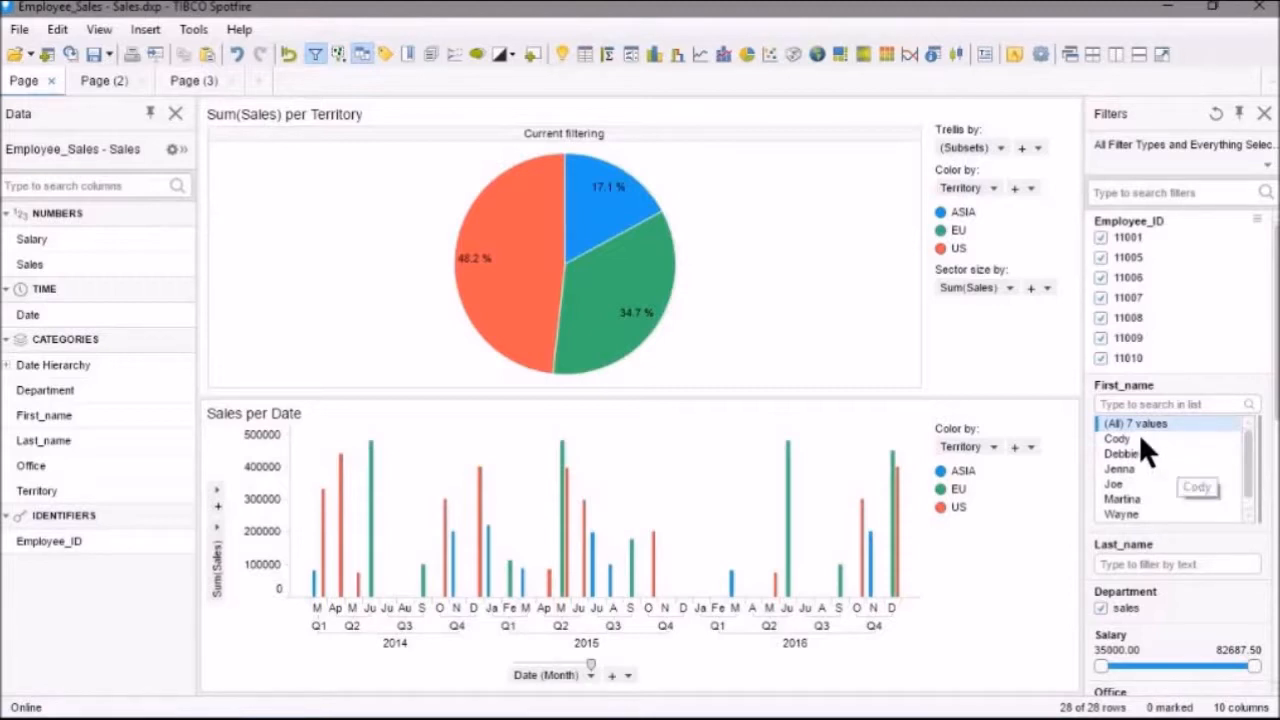
{"action": "left_click", "coordinate": [1116, 438]}
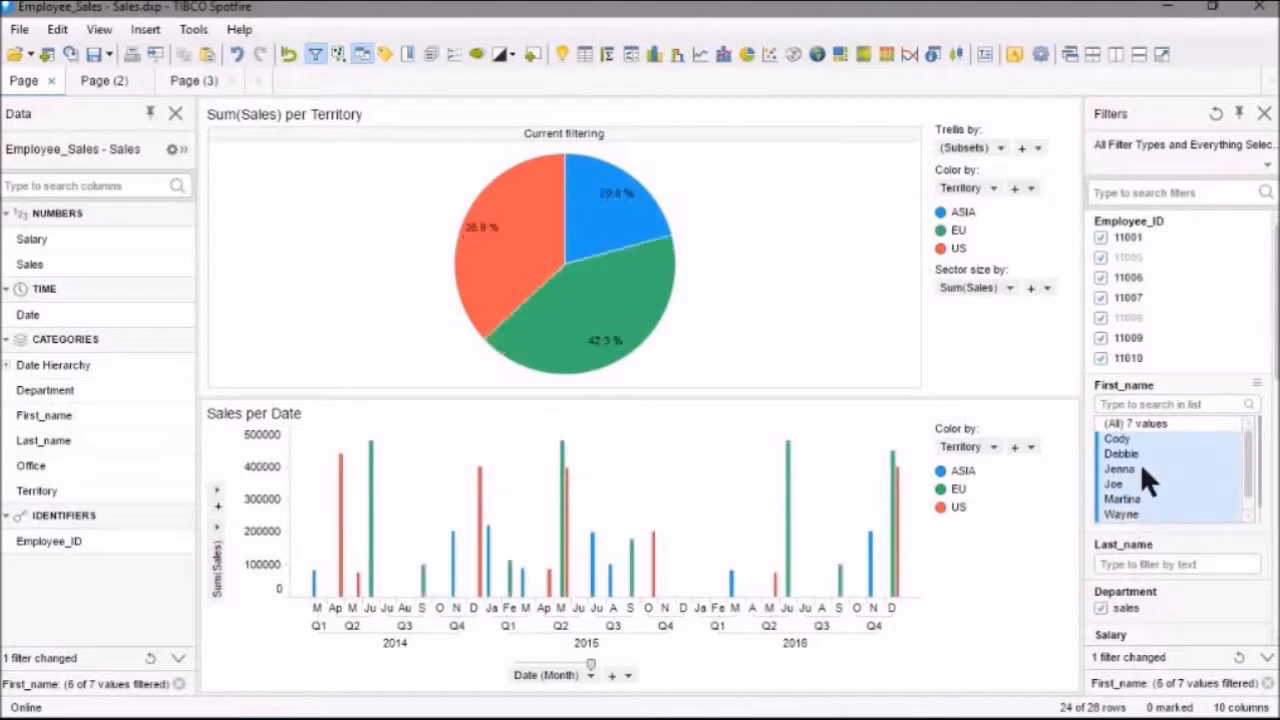
{"action": "left_click", "coordinate": [1136, 424]}
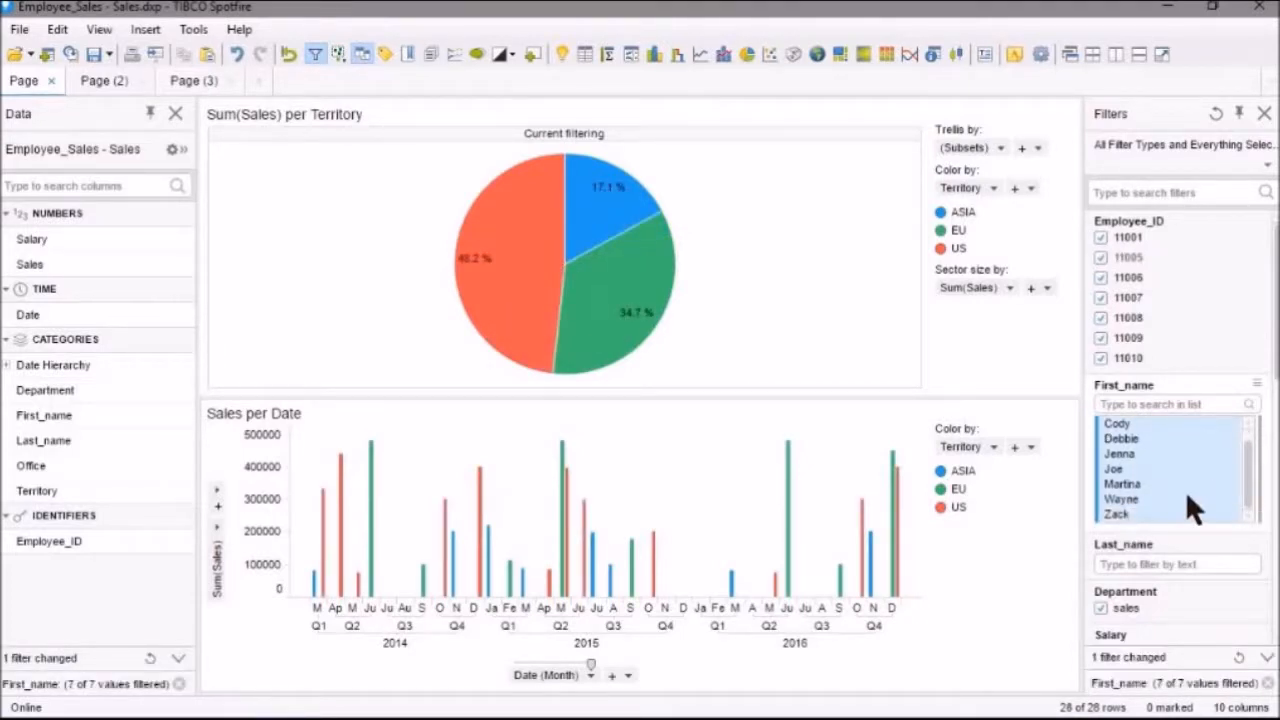
{"action": "left_click", "coordinate": [1120, 468]}
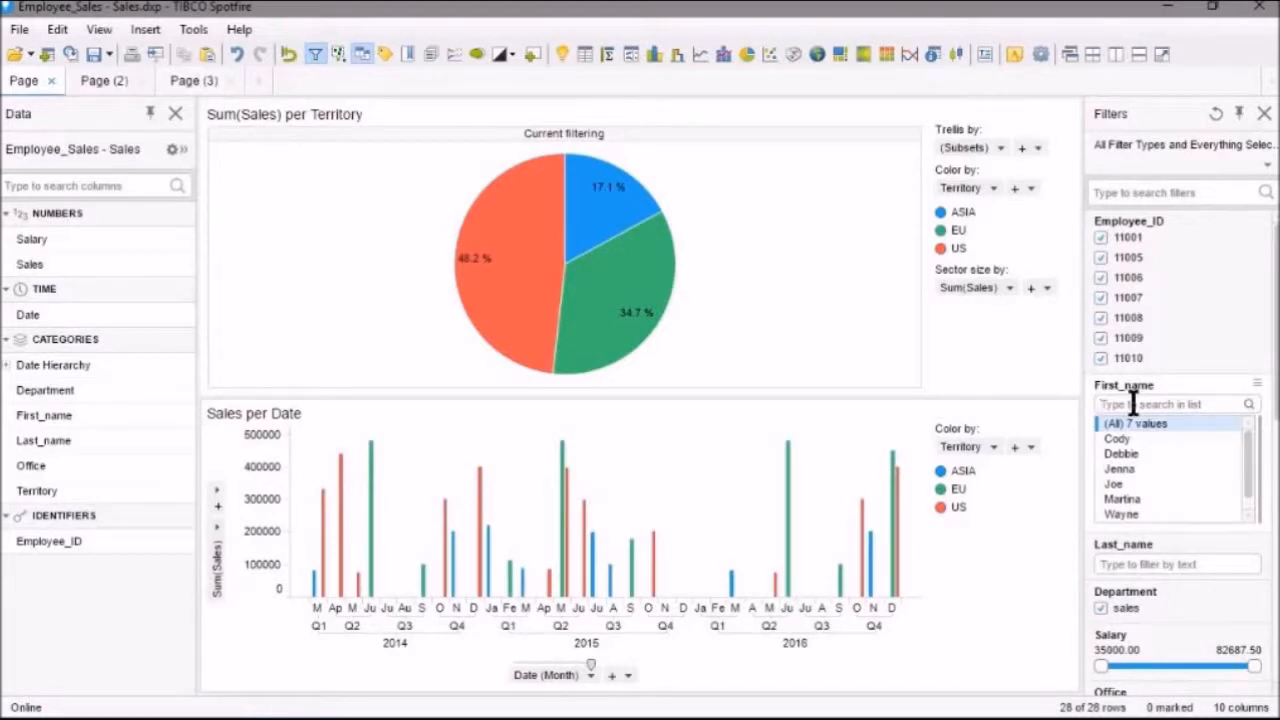
{"action": "type", "text": "j"}
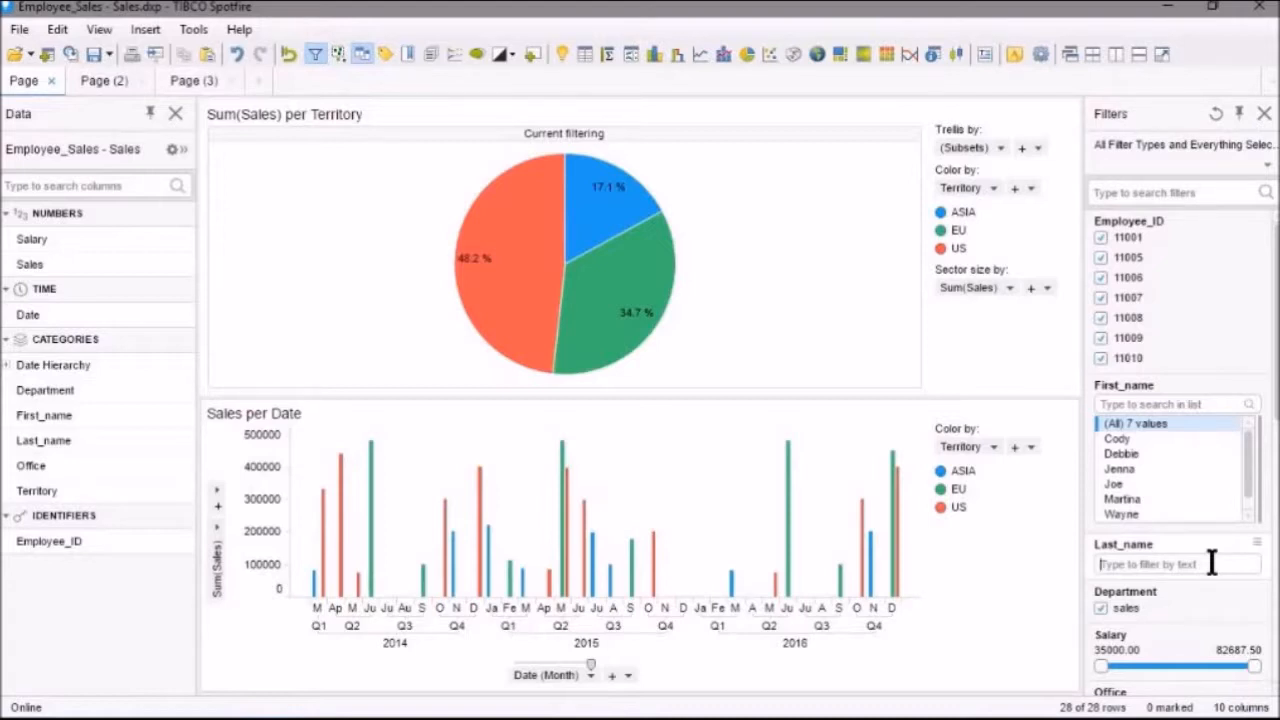
{"action": "type", "text": "k"}
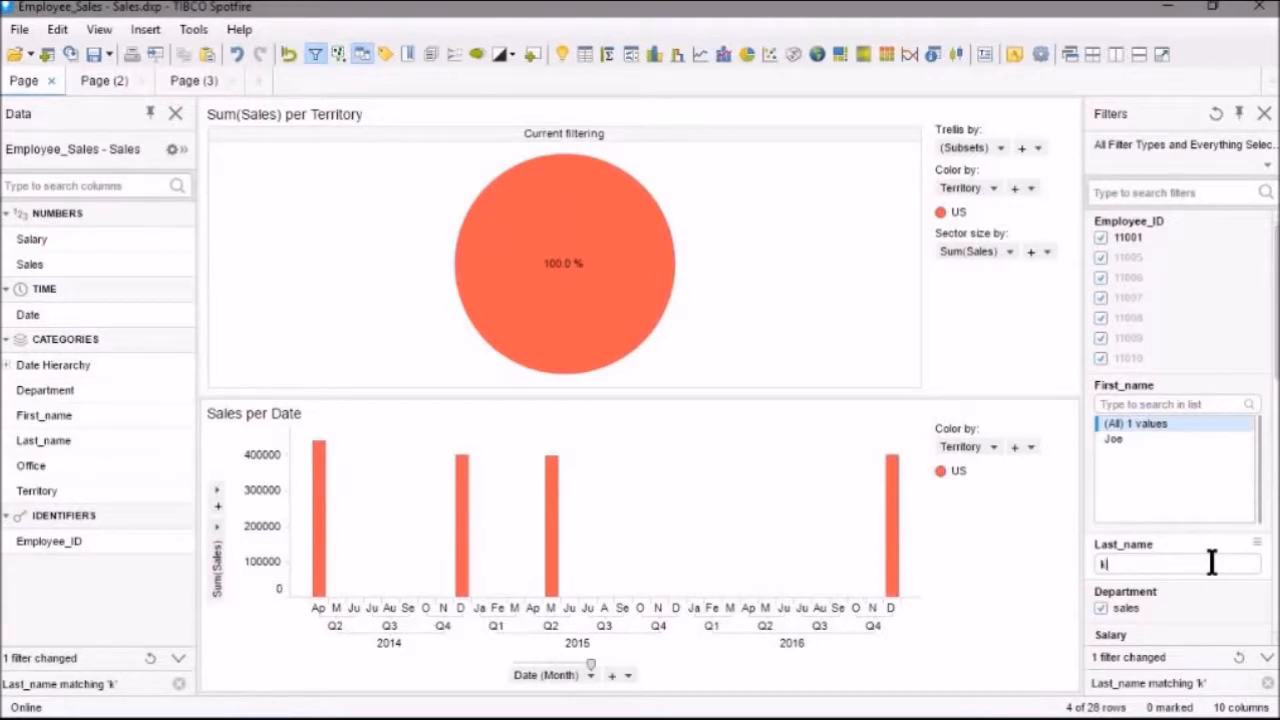
{"action": "type", "text": "h"}
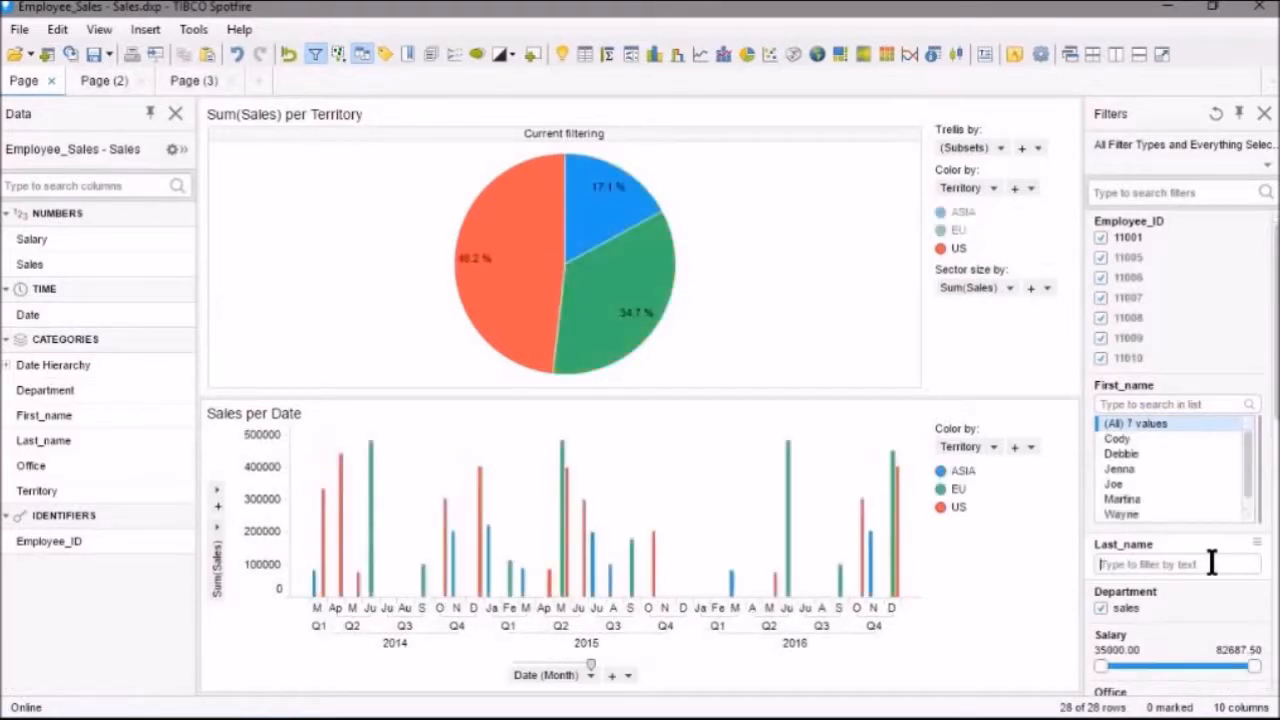
{"action": "type", "text": "z"}
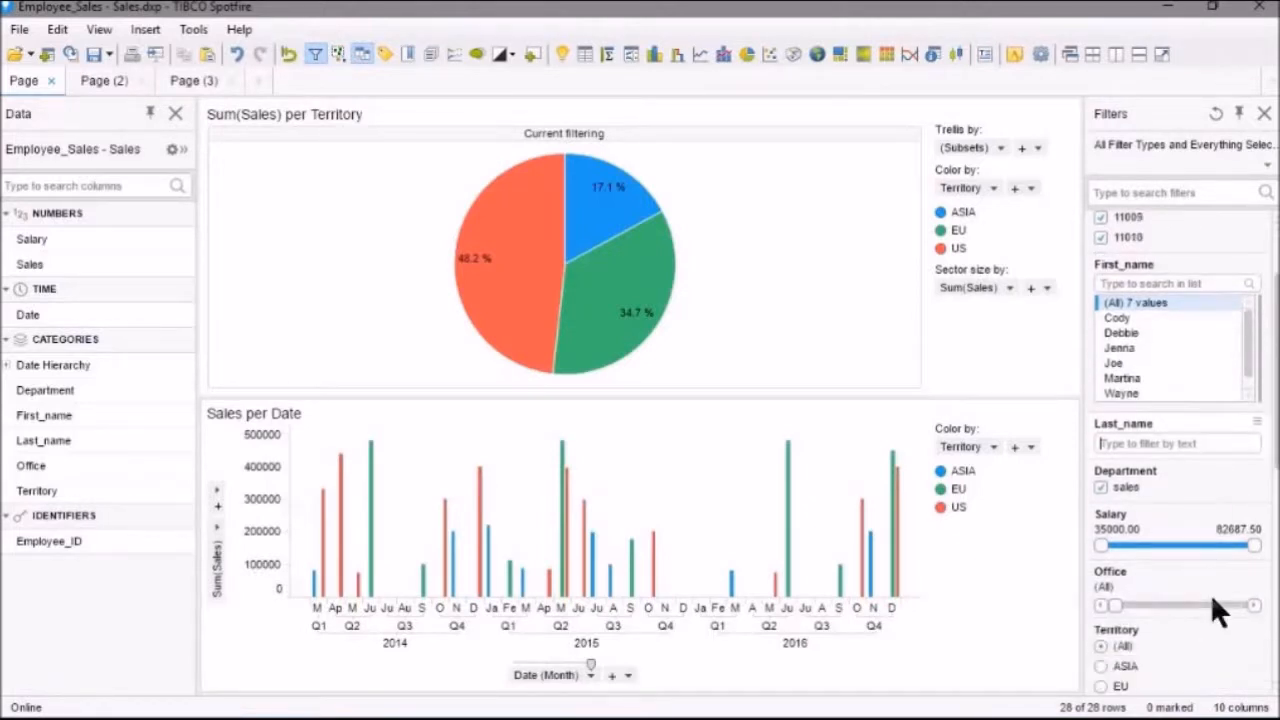
{"action": "mouse_move", "coordinate": [1176, 570]}
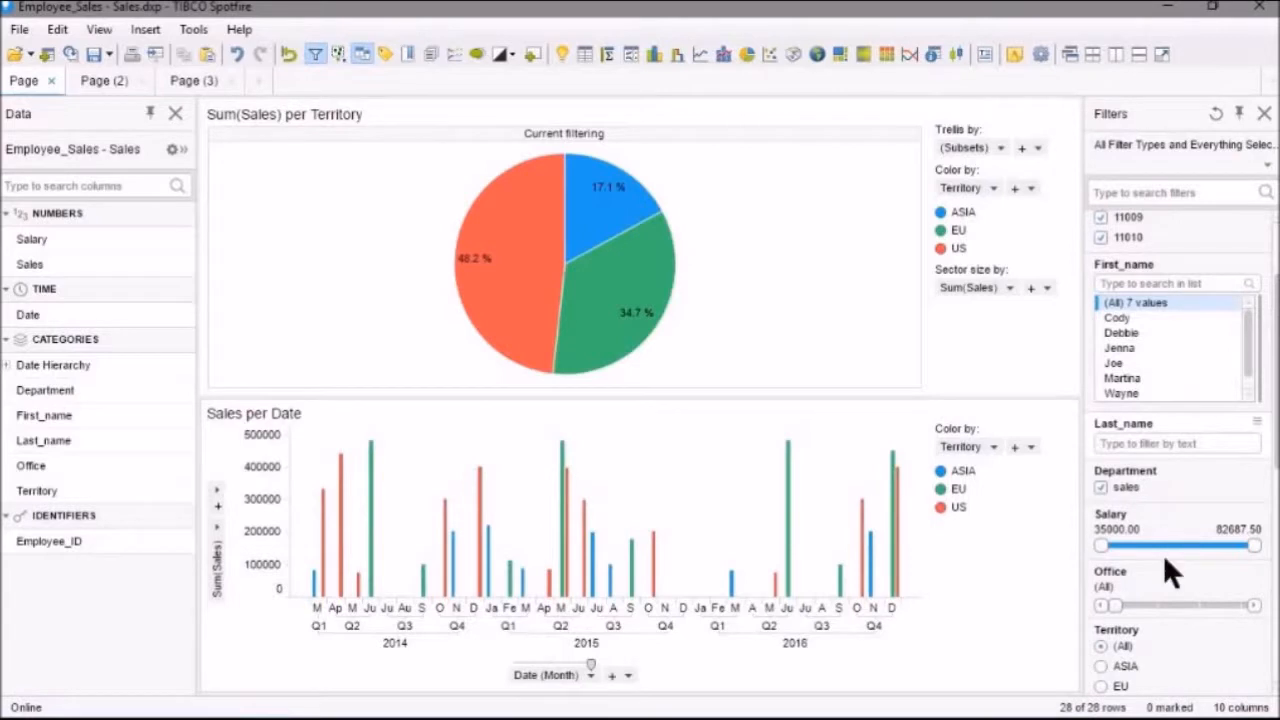
{"action": "scroll", "scroll_direction": "down", "scroll_amount": 3}
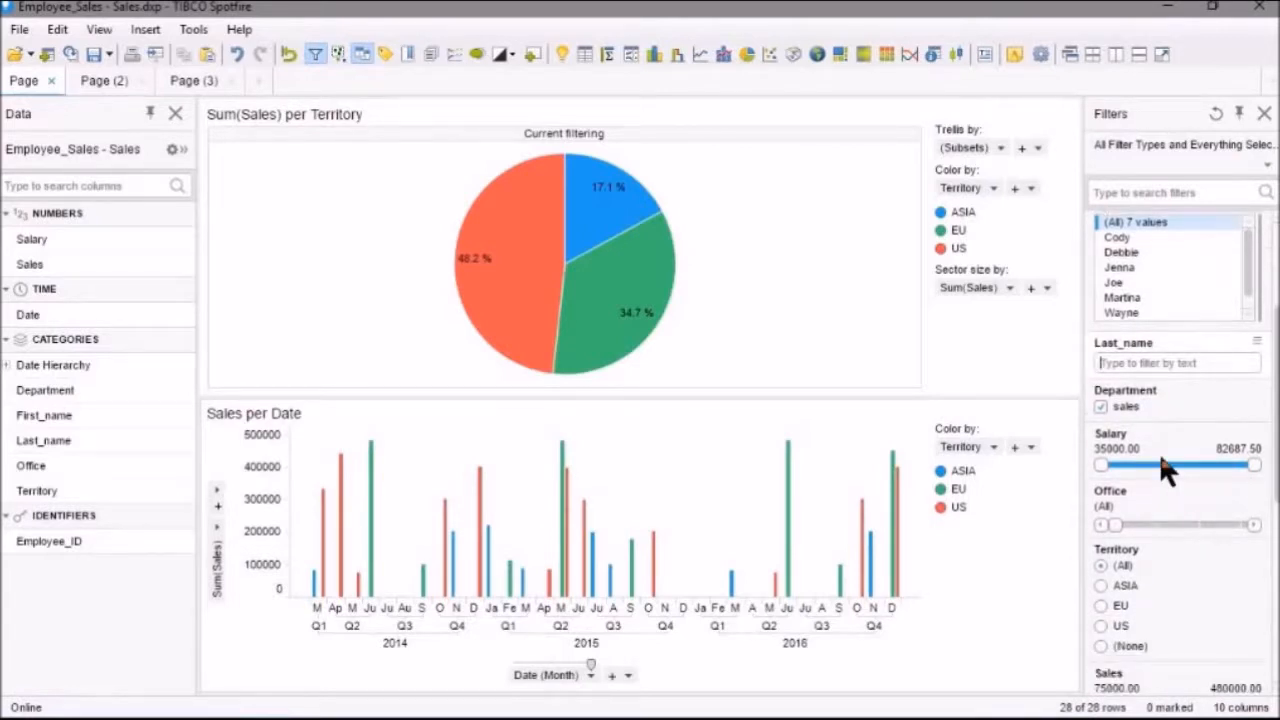
{"action": "mouse_move", "coordinate": [1170, 464]}
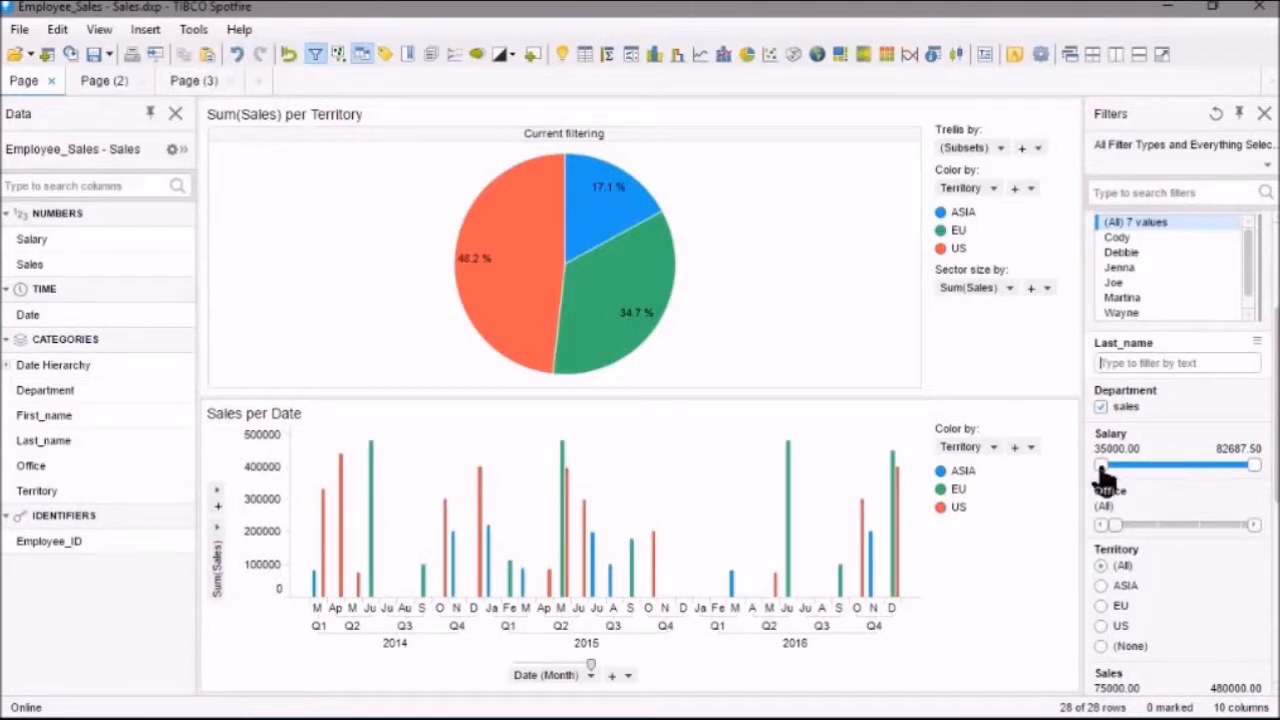
{"action": "left_click_drag", "start_coordinate": [1104, 464], "coordinate": [1156, 464]}
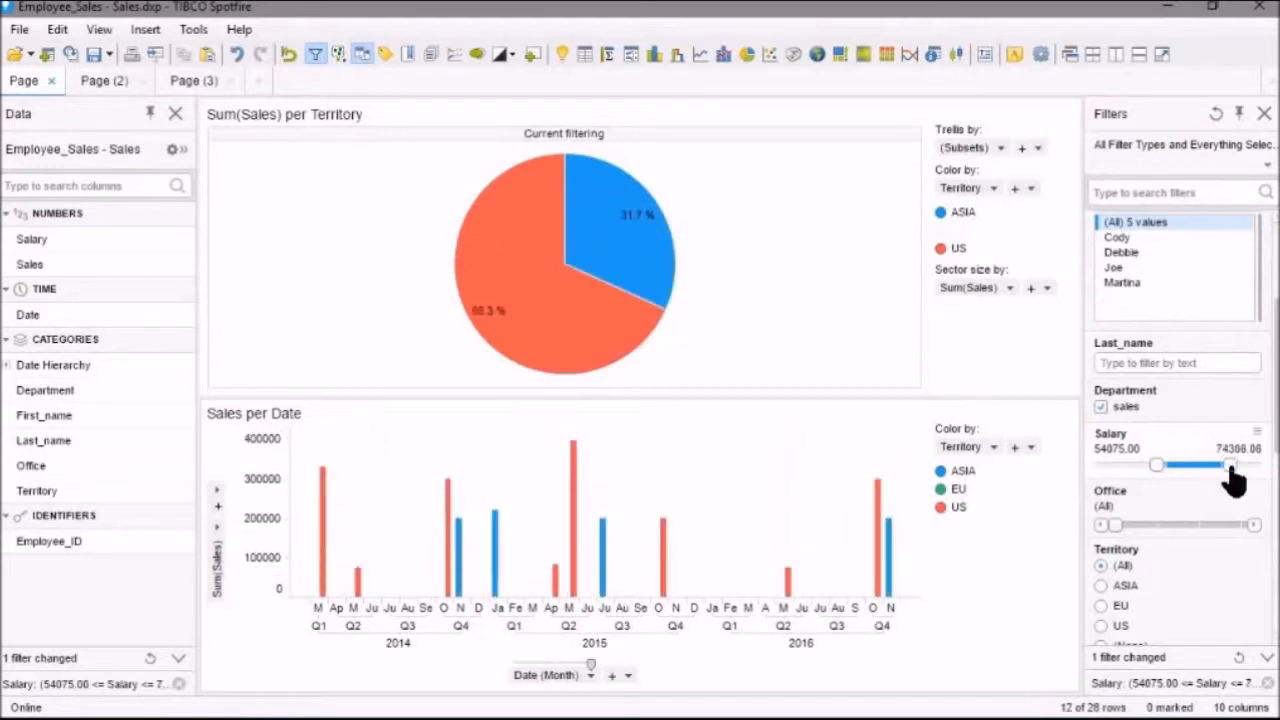
{"action": "left_click_drag", "start_coordinate": [1228, 464], "coordinate": [1204, 464]}
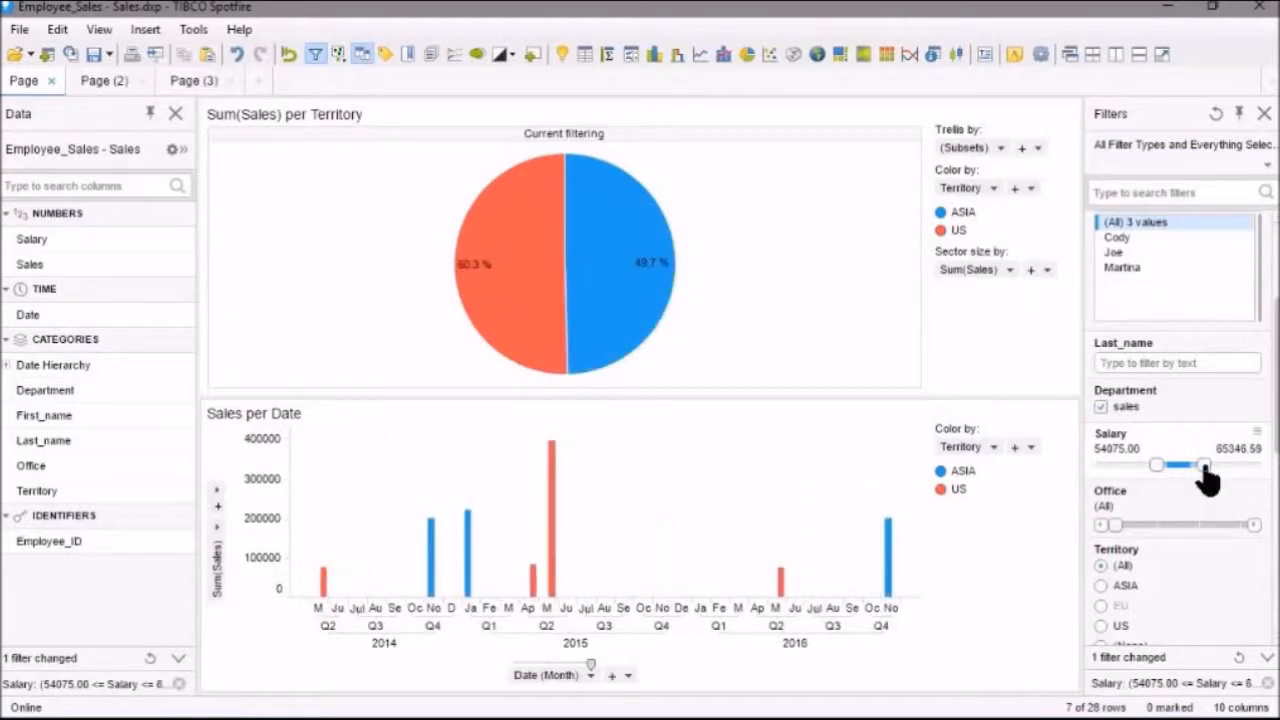
{"action": "left_click_drag", "start_coordinate": [1204, 464], "coordinate": [1256, 464]}
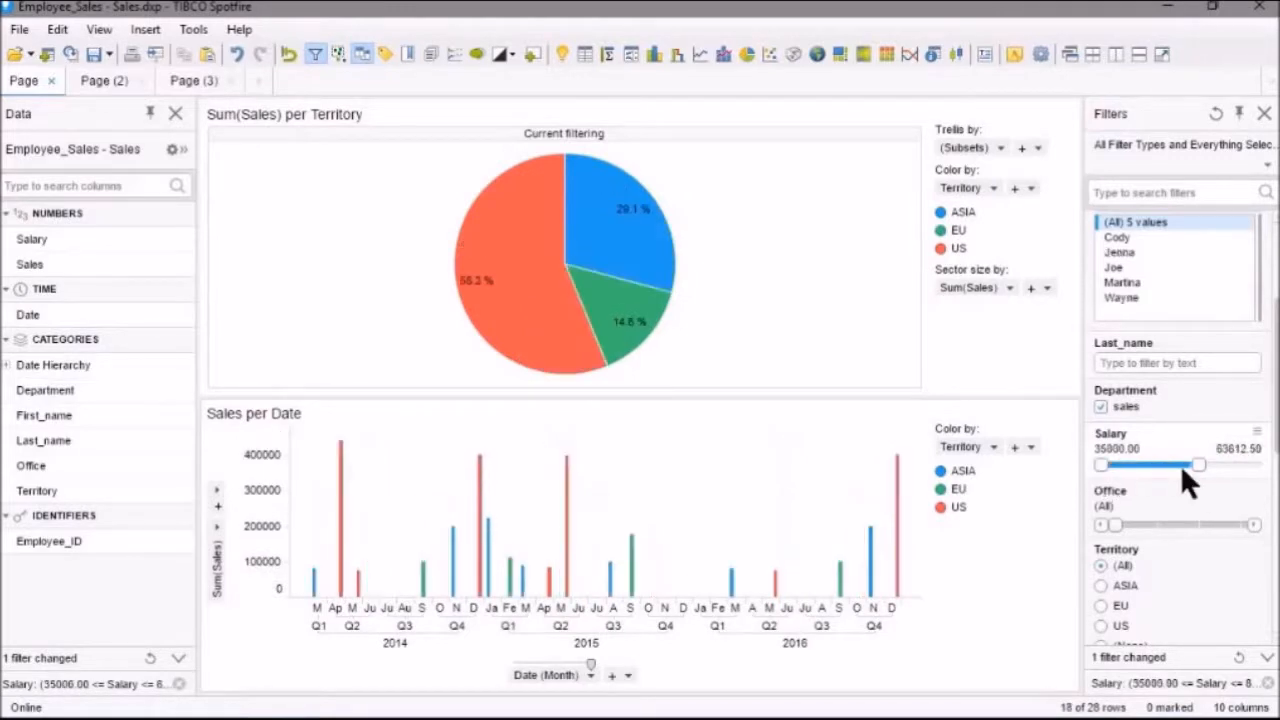
{"action": "left_click_drag", "start_coordinate": [1200, 464], "coordinate": [1256, 464]}
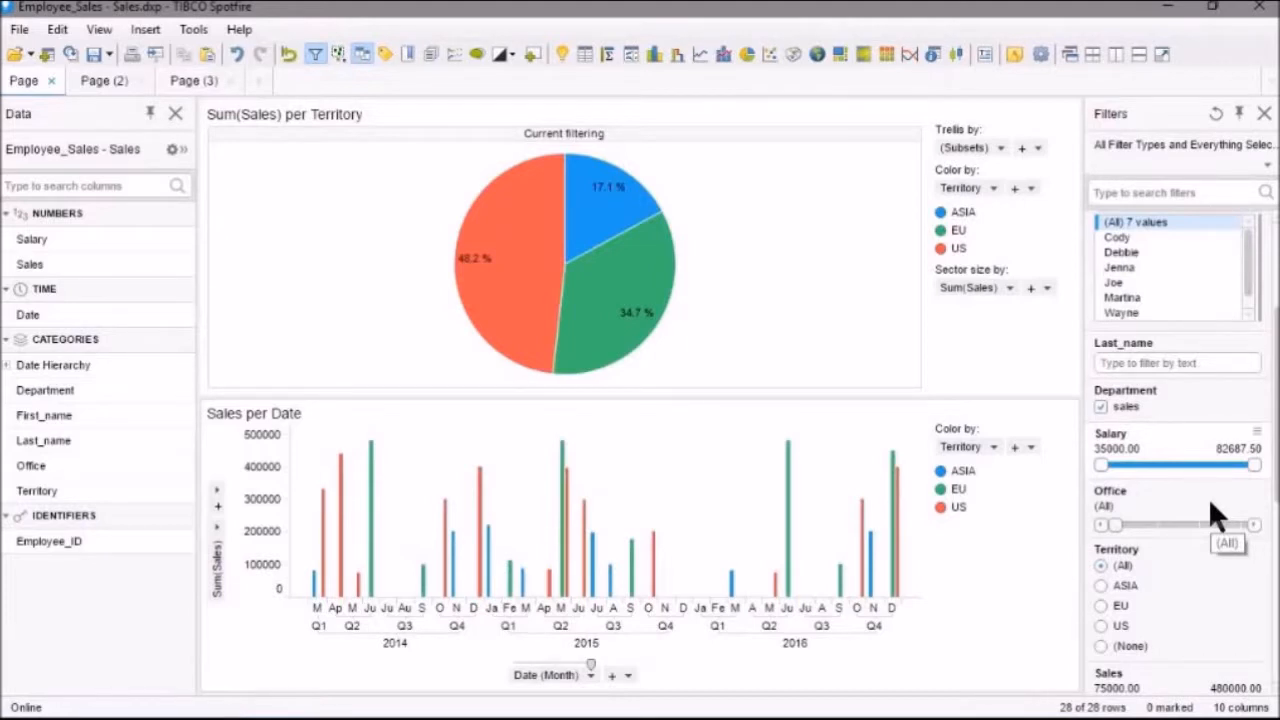
{"action": "mouse_move", "coordinate": [1200, 536]}
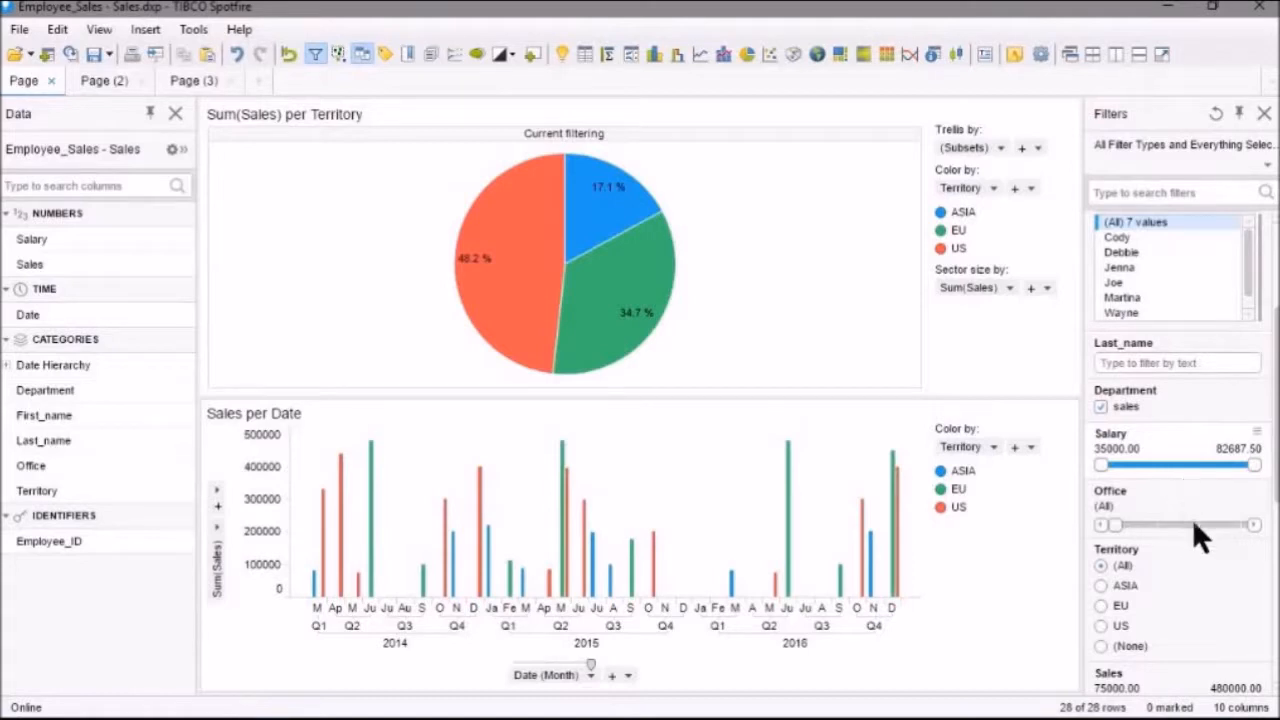
{"action": "mouse_move", "coordinate": [1196, 550]}
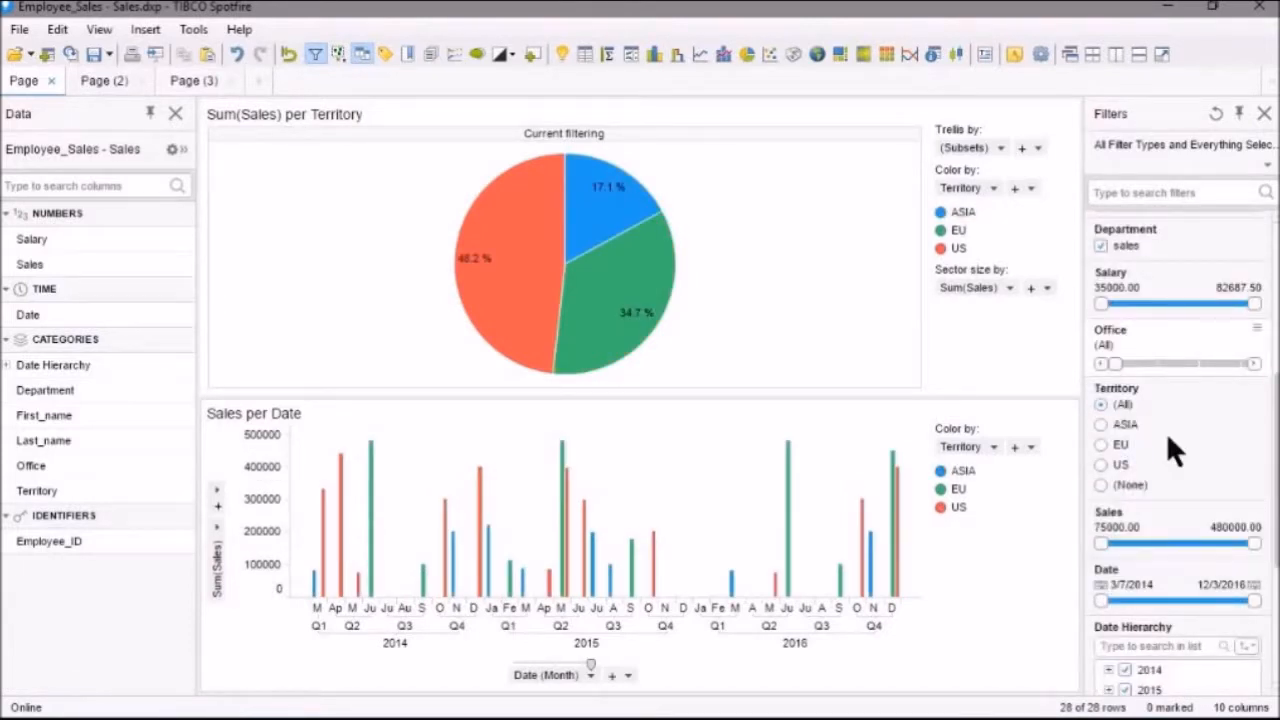
{"action": "mouse_move", "coordinate": [1174, 332]}
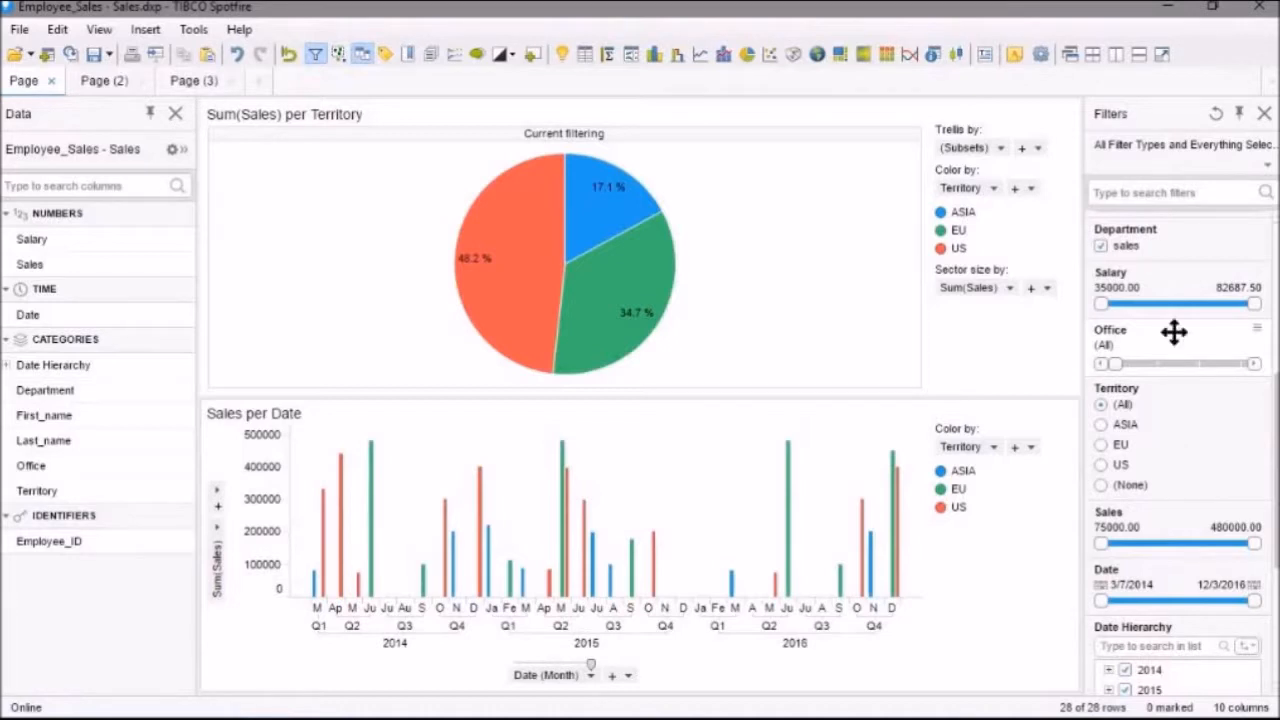
{"action": "mouse_move", "coordinate": [1104, 500]}
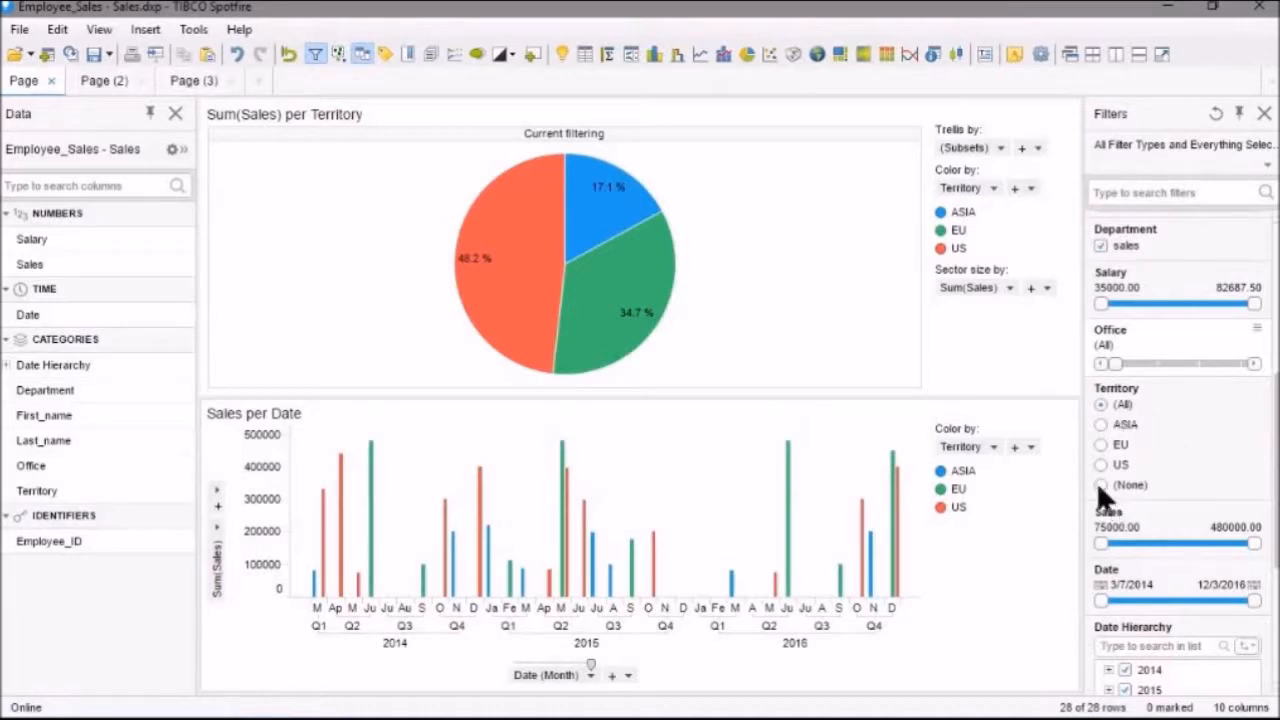
{"action": "left_click", "coordinate": [1100, 424]}
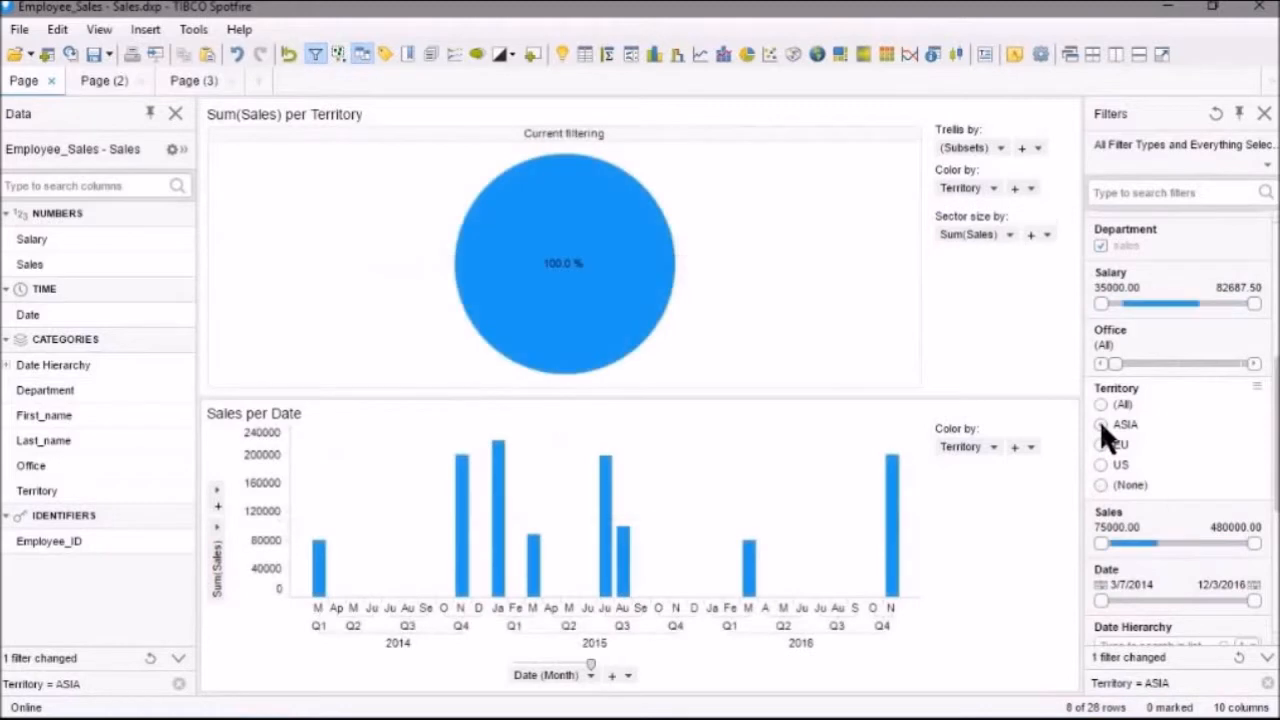
{"action": "left_click", "coordinate": [1100, 464]}
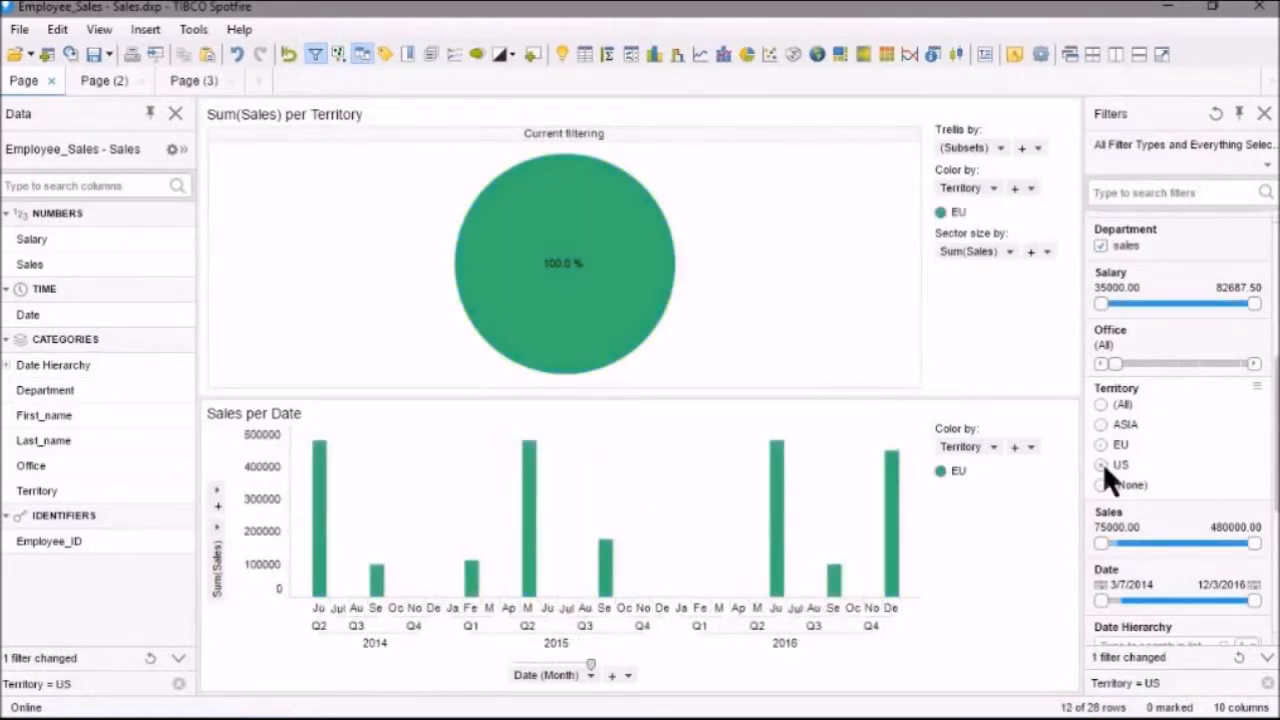
{"action": "left_click", "coordinate": [1100, 424]}
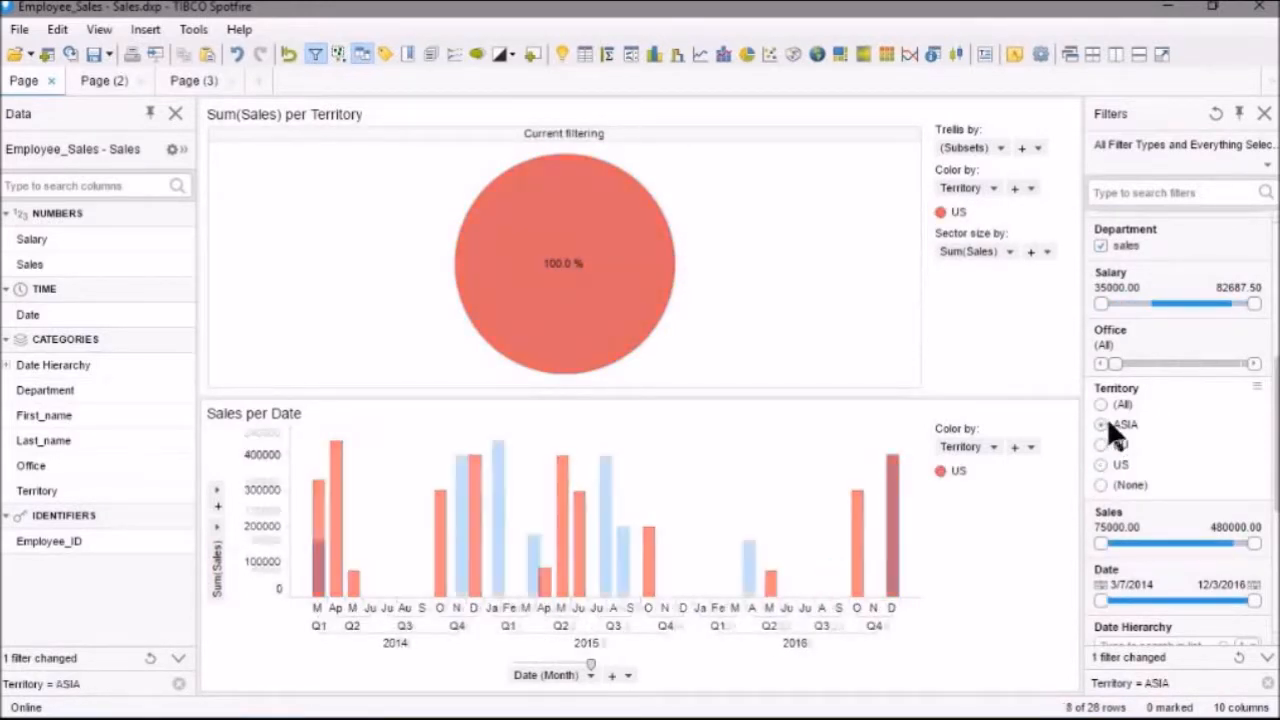
{"action": "left_click", "coordinate": [1100, 404]}
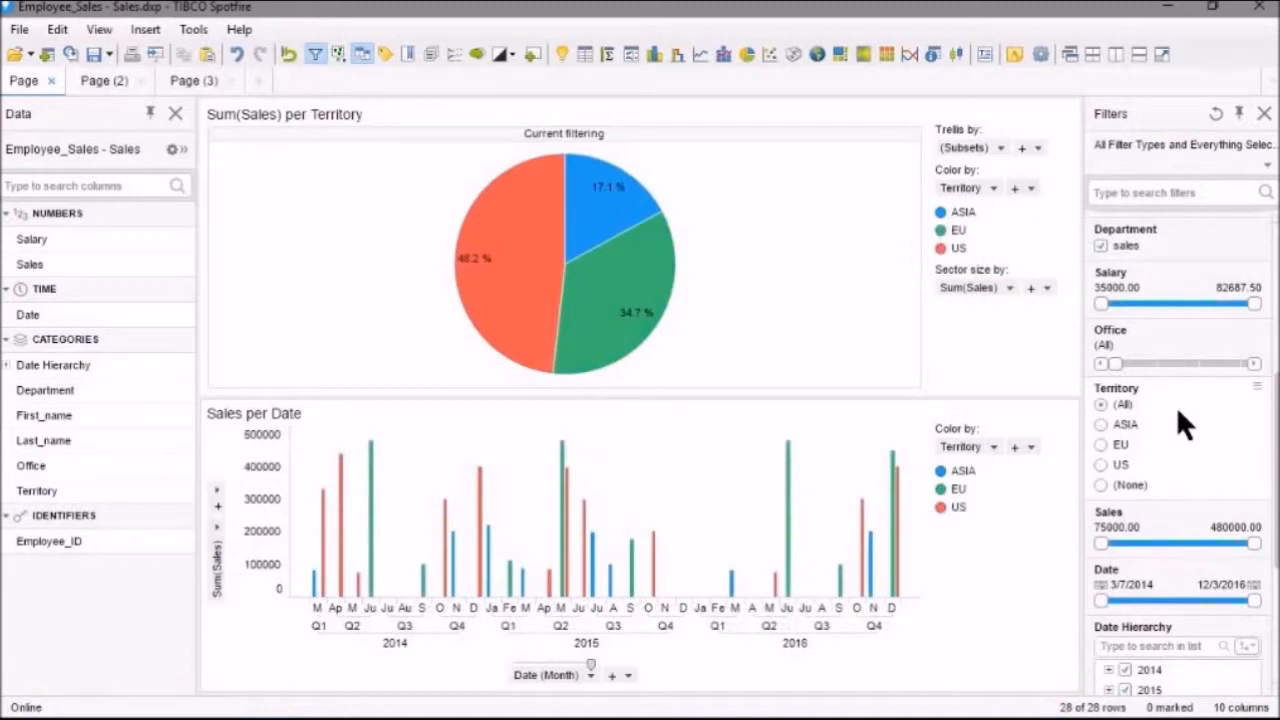
{"action": "mouse_move", "coordinate": [1216, 476]}
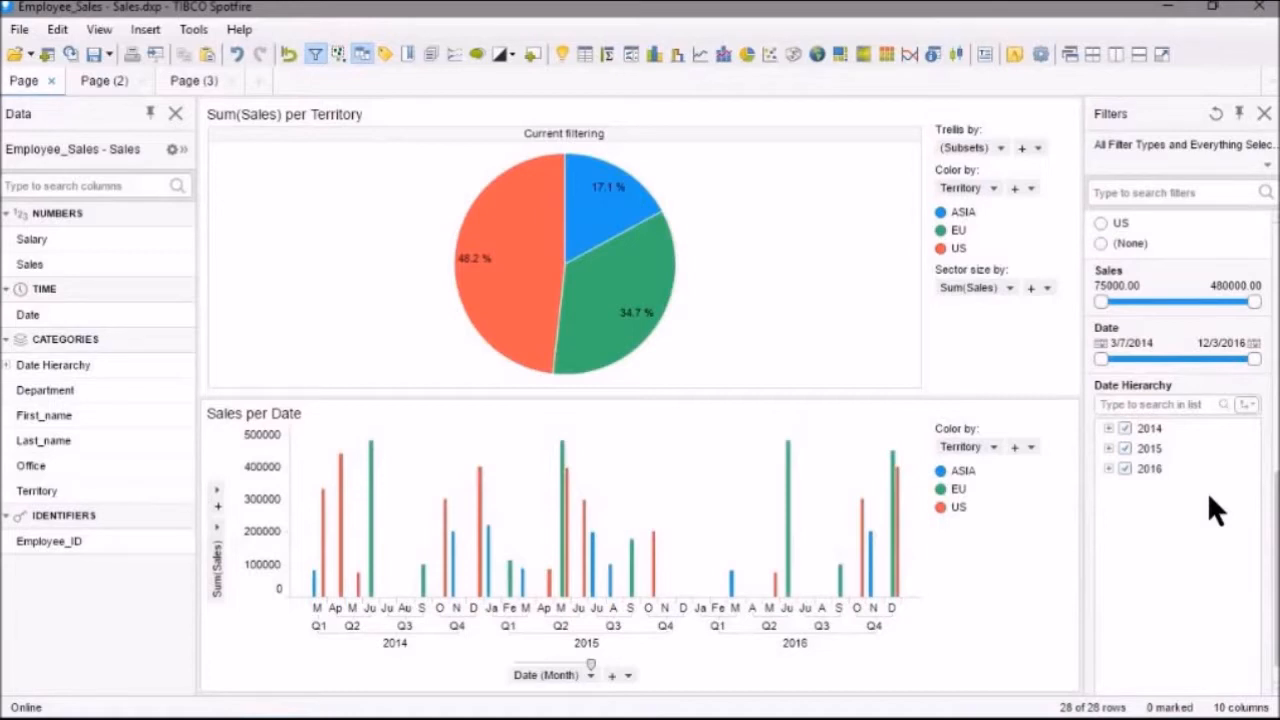
{"action": "mouse_move", "coordinate": [1200, 510]}
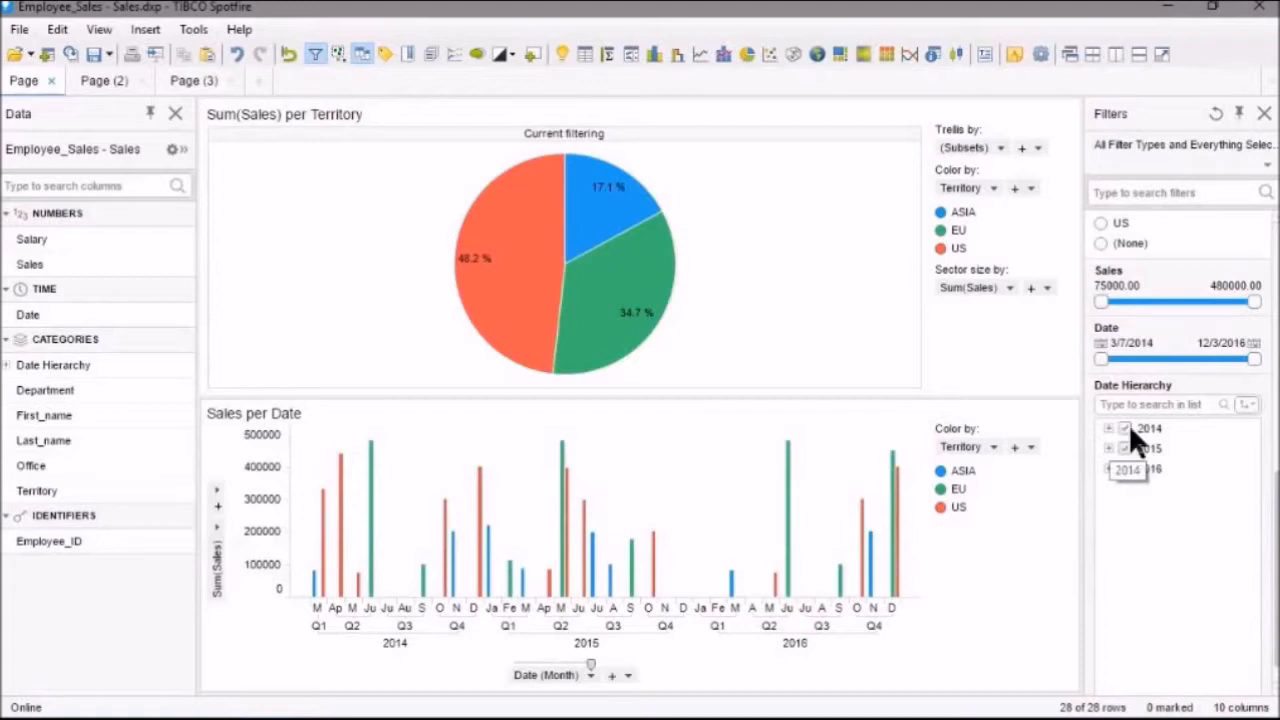
Clear all years in the Date Hierarchy filter and include only March 2014
{"action": "left_click", "coordinate": [1124, 468]}
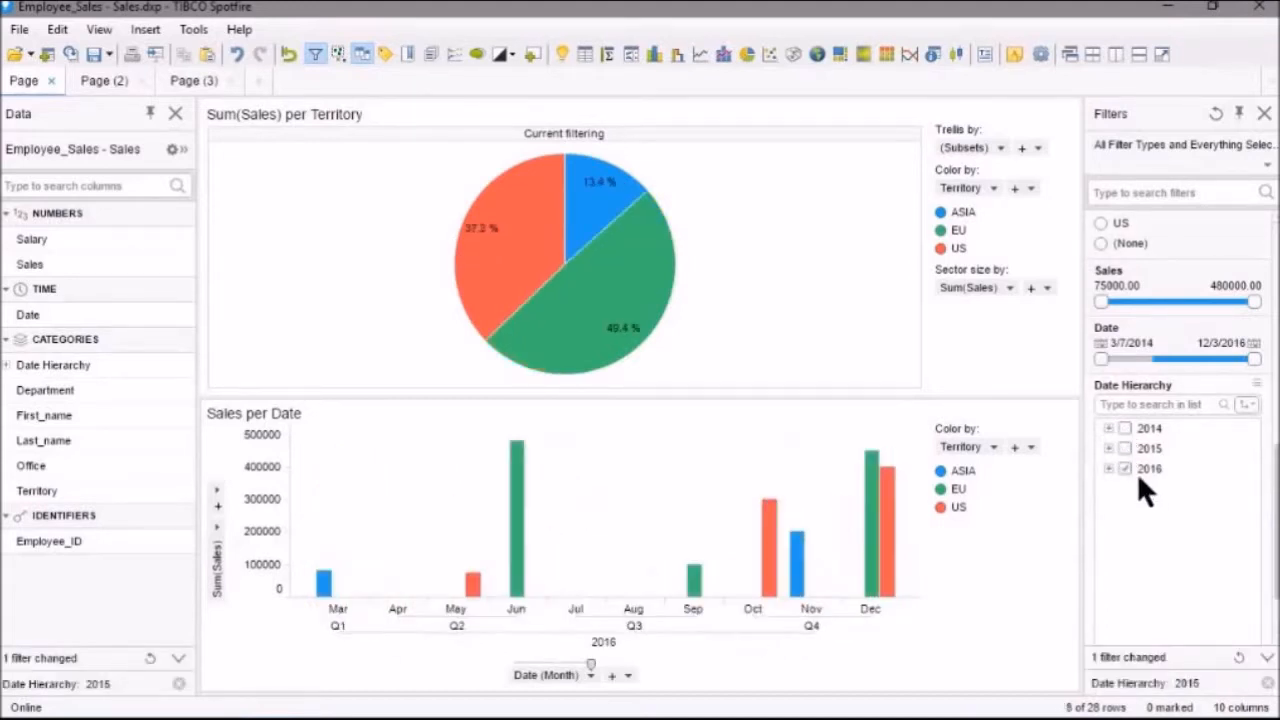
{"action": "left_click", "coordinate": [1124, 468]}
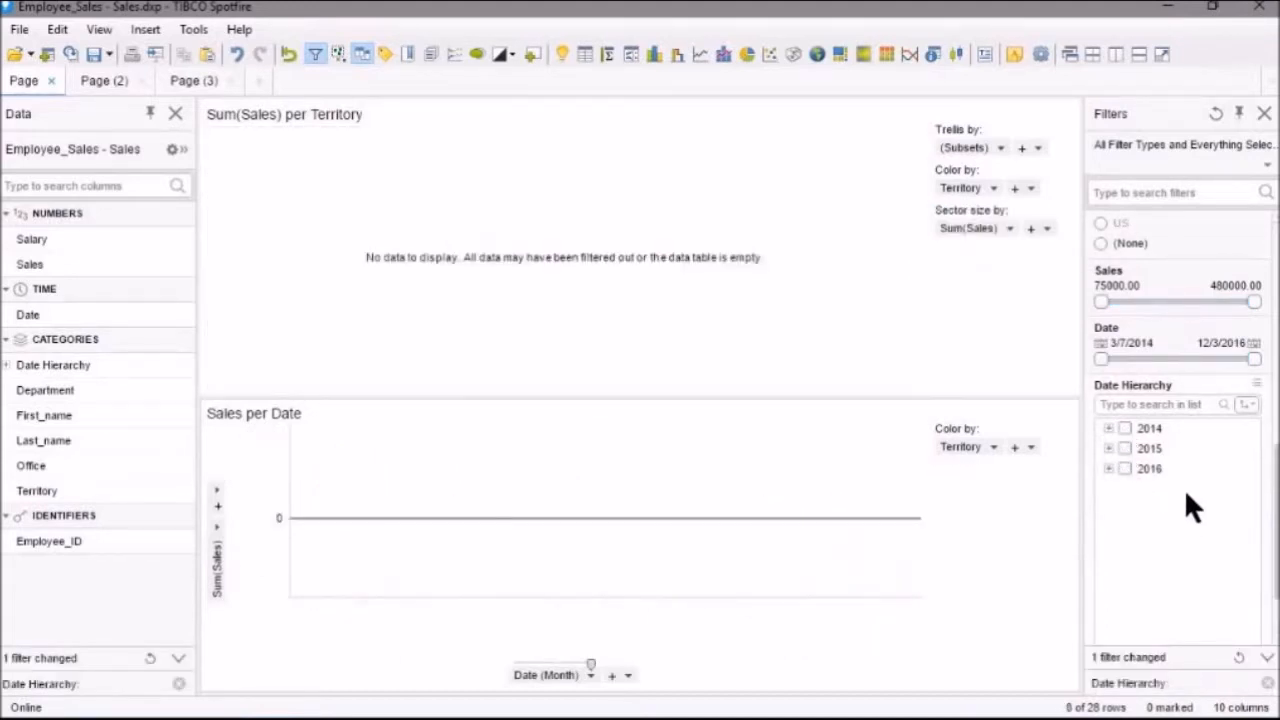
{"action": "left_click", "coordinate": [1108, 428]}
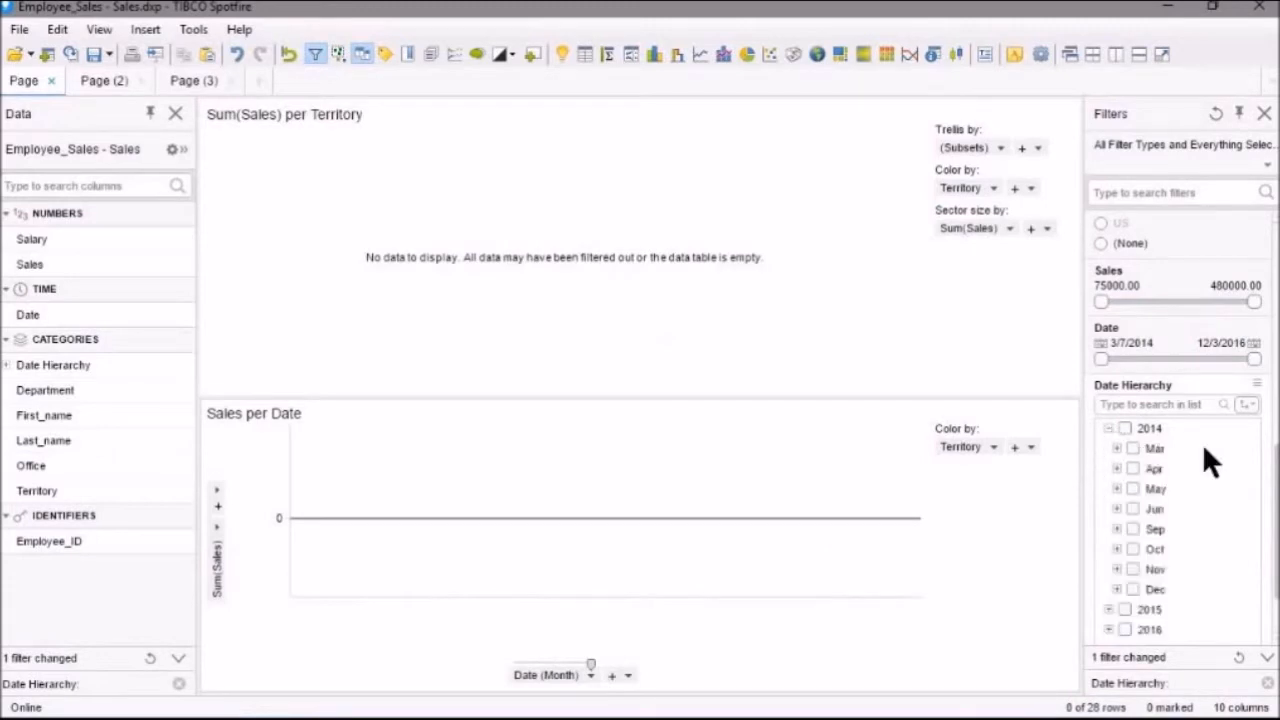
{"action": "left_click", "coordinate": [1116, 448]}
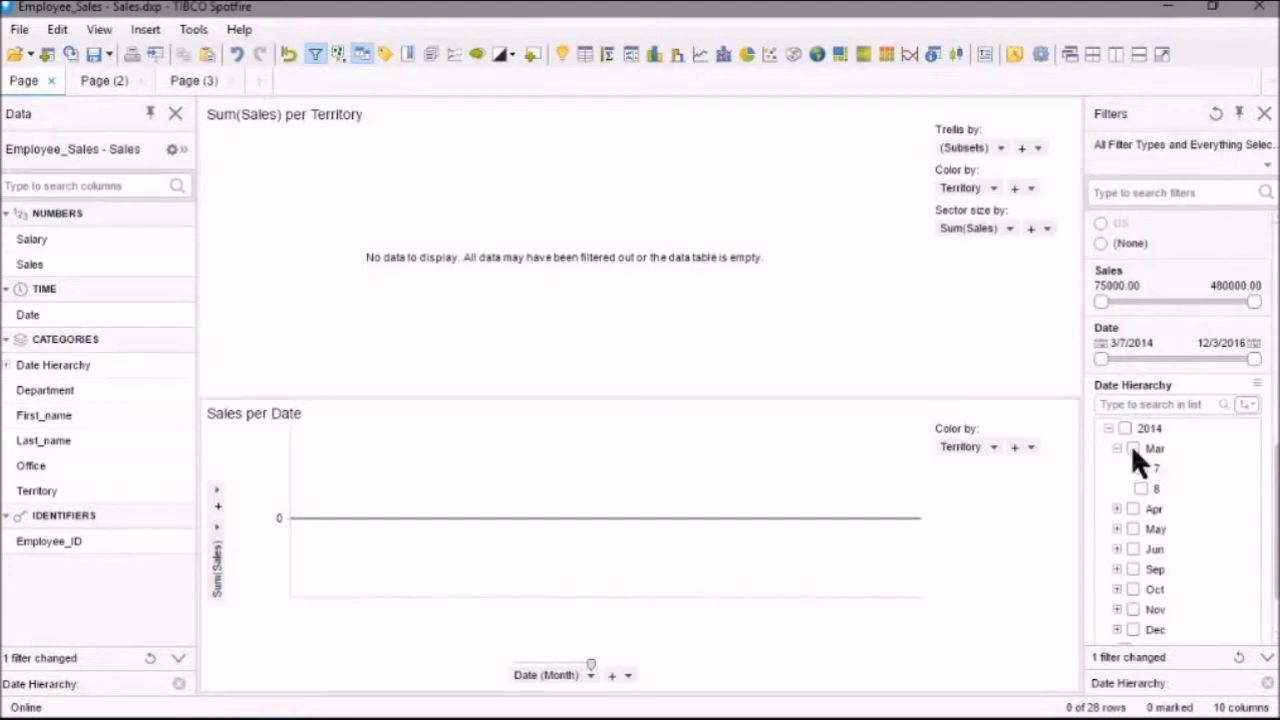
{"action": "left_click", "coordinate": [1134, 448]}
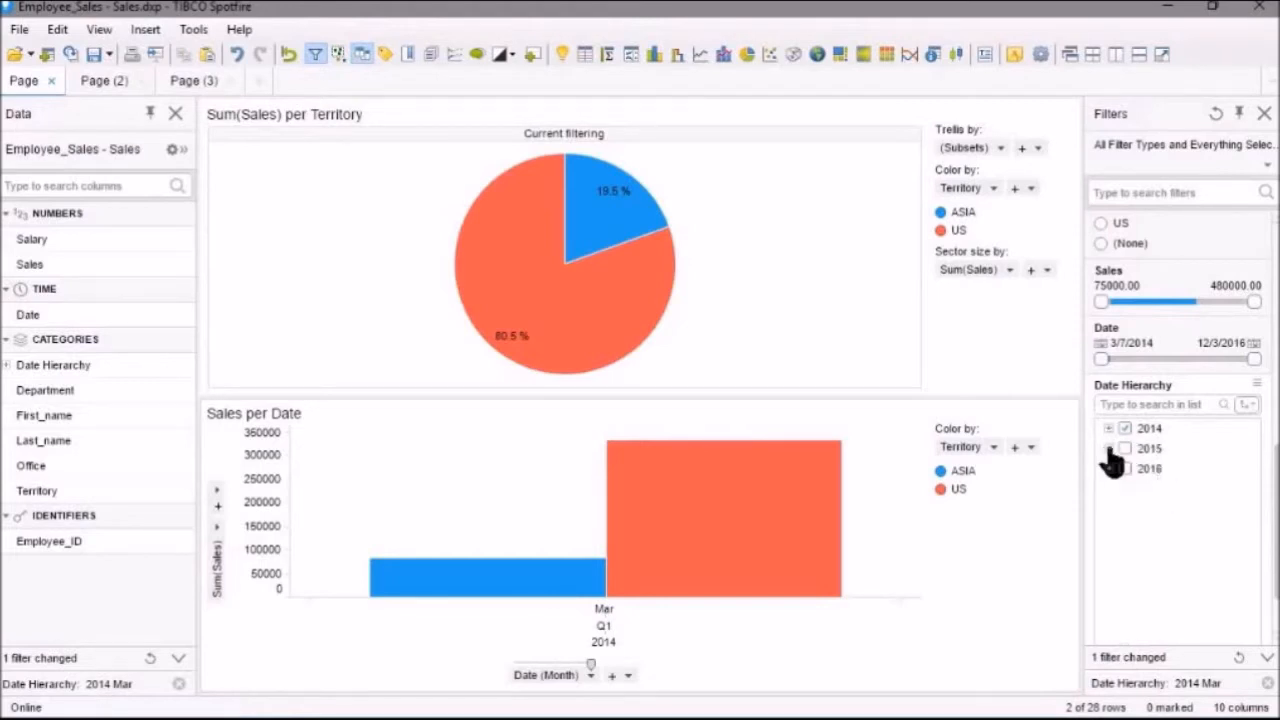
Include March 2015 and March 2016 so only March sales remain across the three years
{"action": "left_click", "coordinate": [1108, 448]}
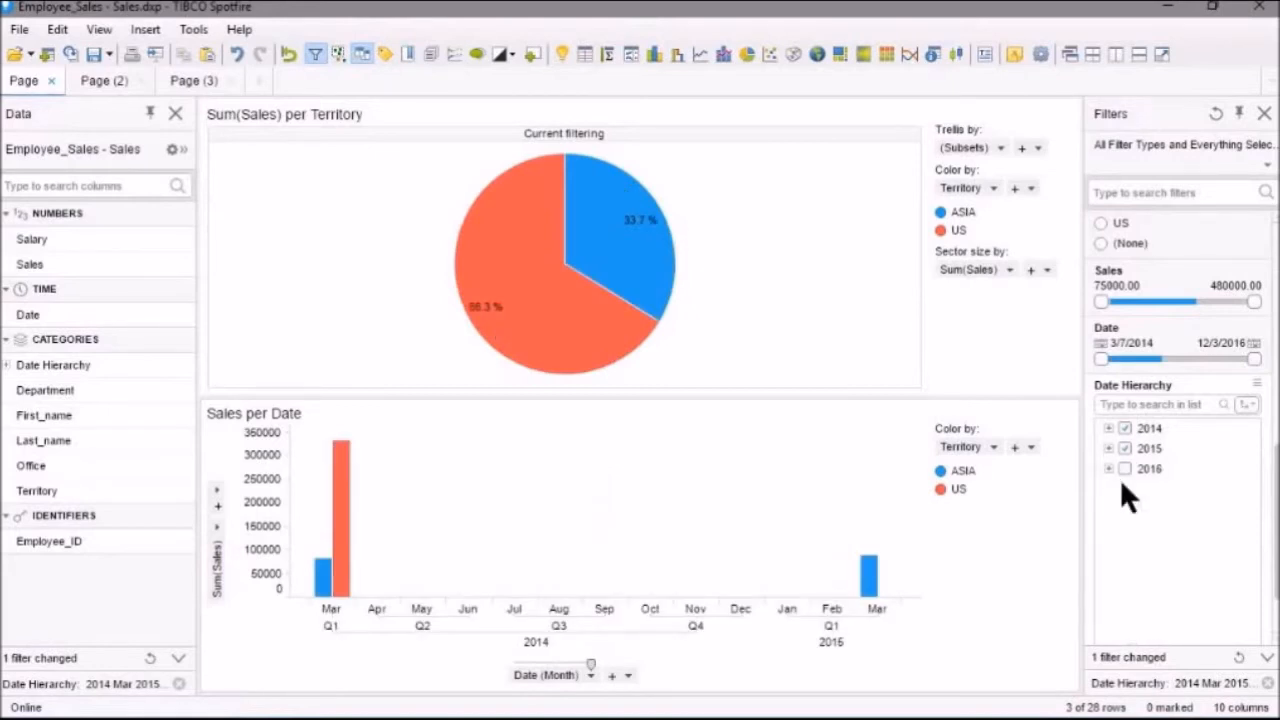
{"action": "left_click", "coordinate": [1108, 468]}
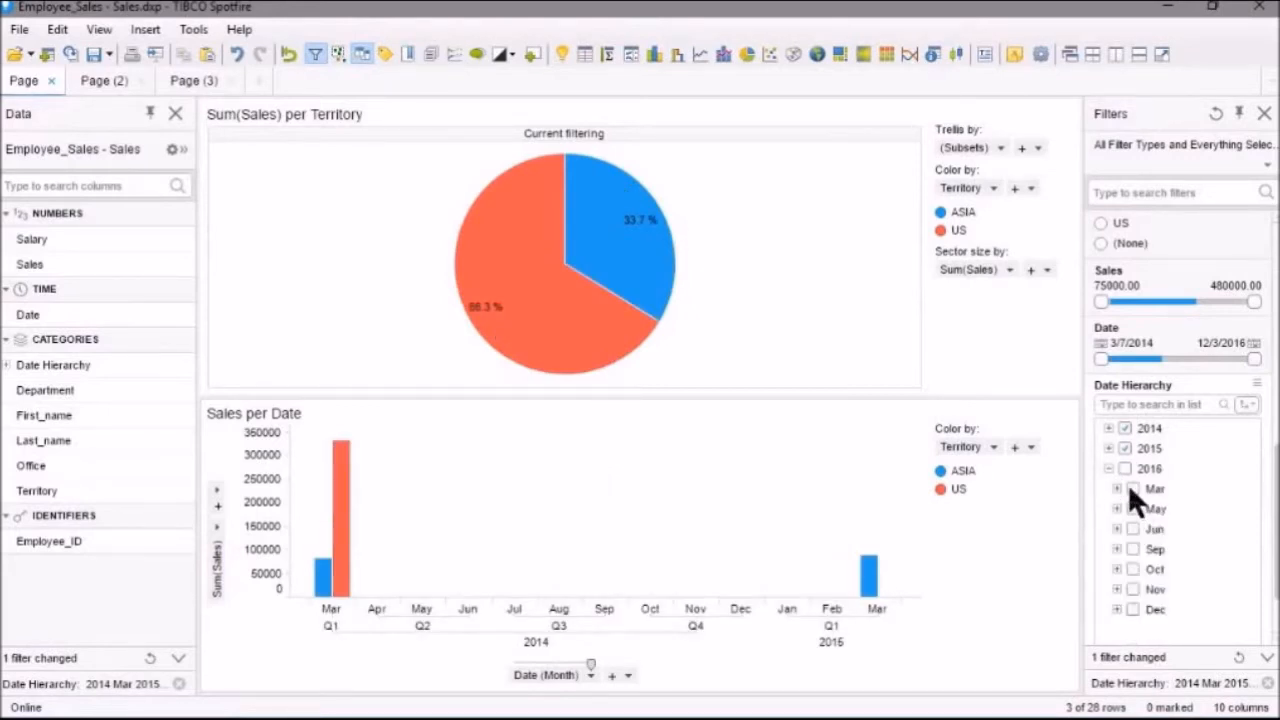
{"action": "left_click", "coordinate": [1132, 488]}
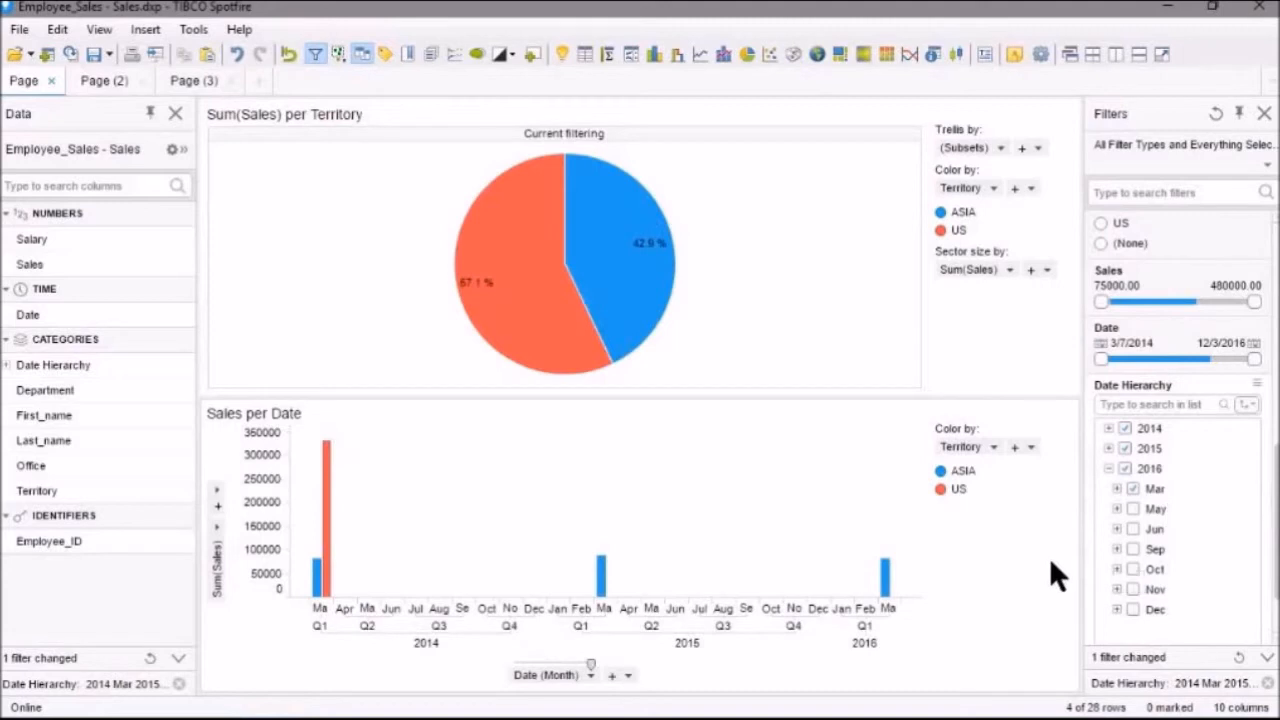
{"action": "mouse_move", "coordinate": [620, 584]}
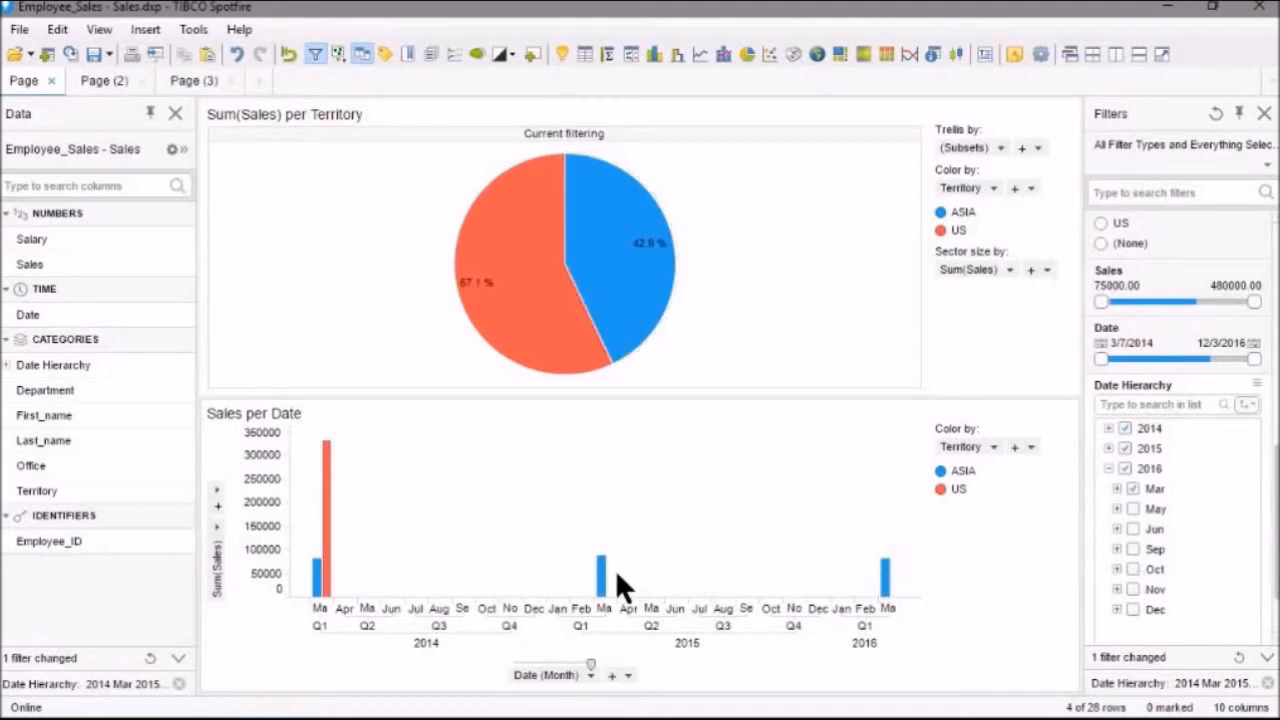
{"action": "mouse_move", "coordinate": [600, 570]}
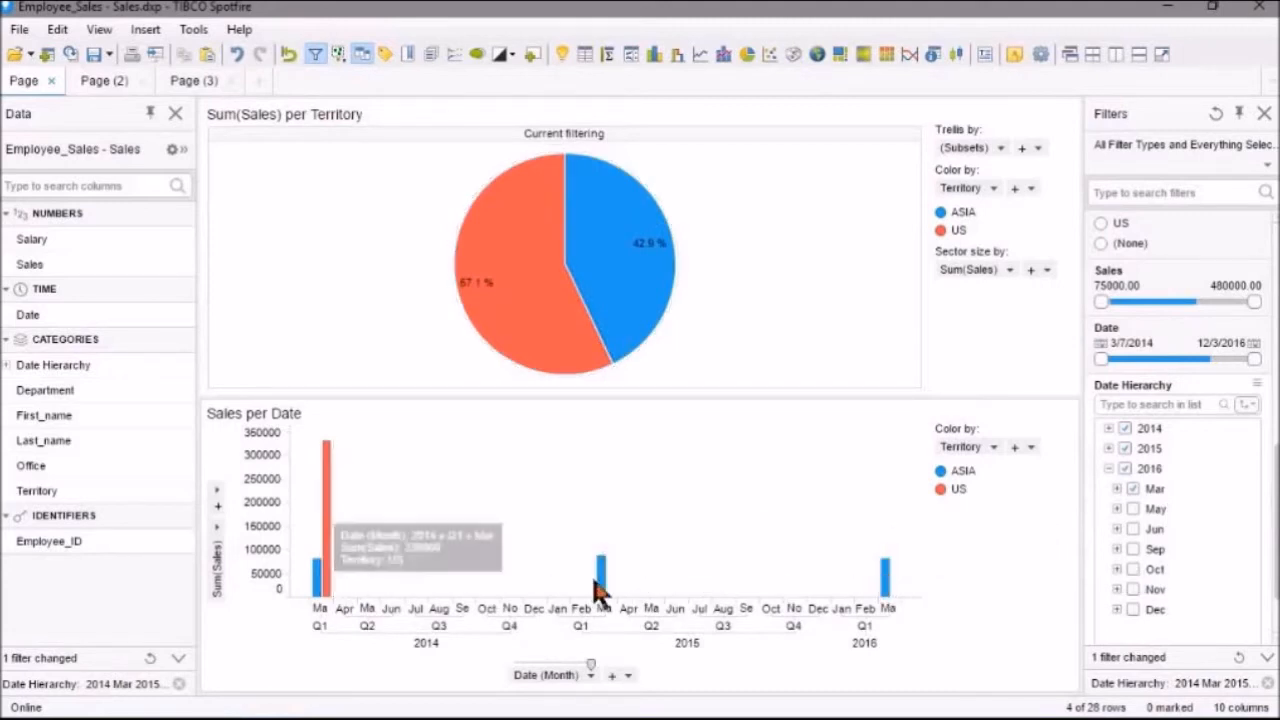